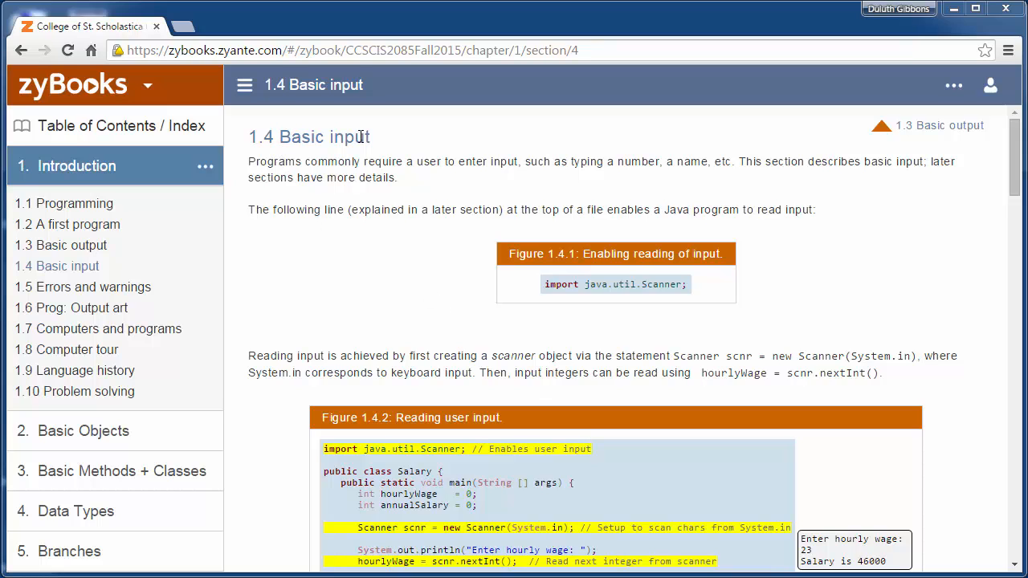
pyautogui.moveTo(474, 177)
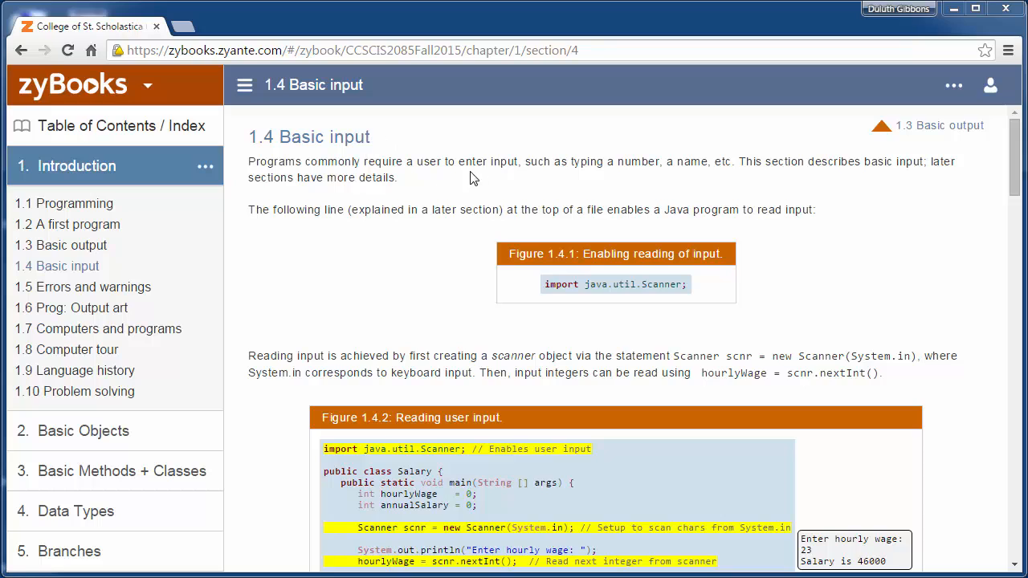
pyautogui.moveTo(270, 371)
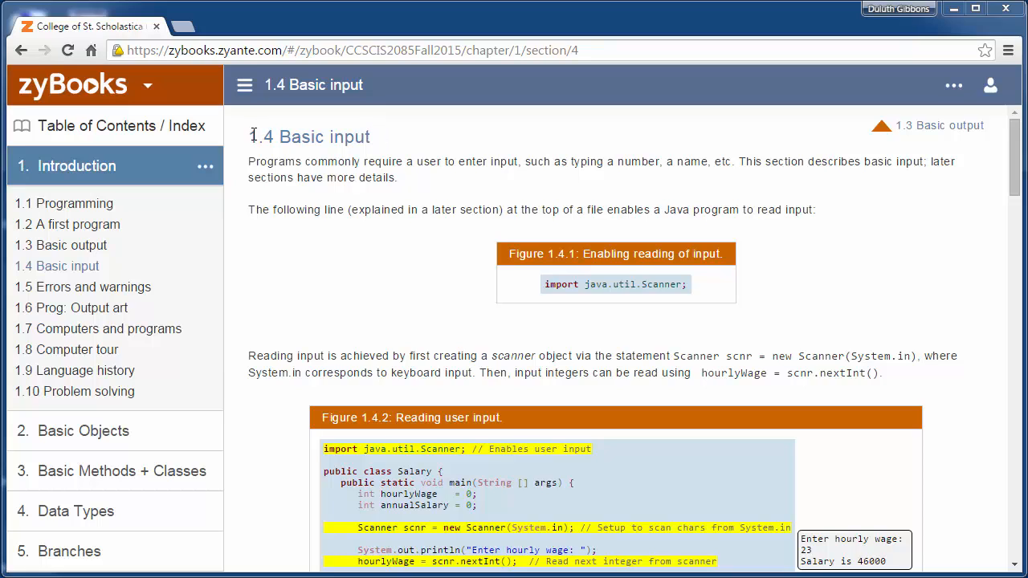
pyautogui.moveTo(404, 143)
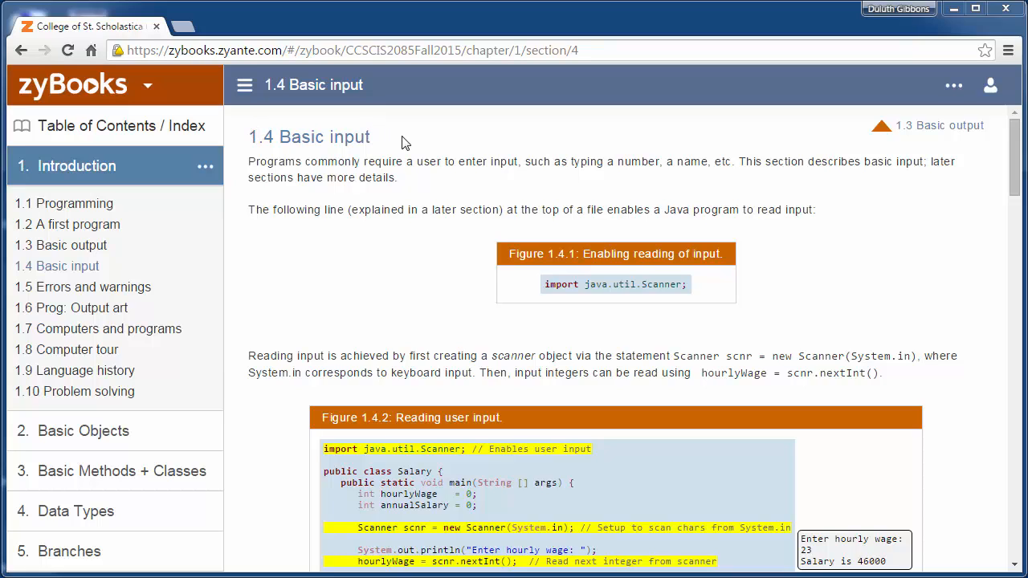
pyautogui.moveTo(254, 138)
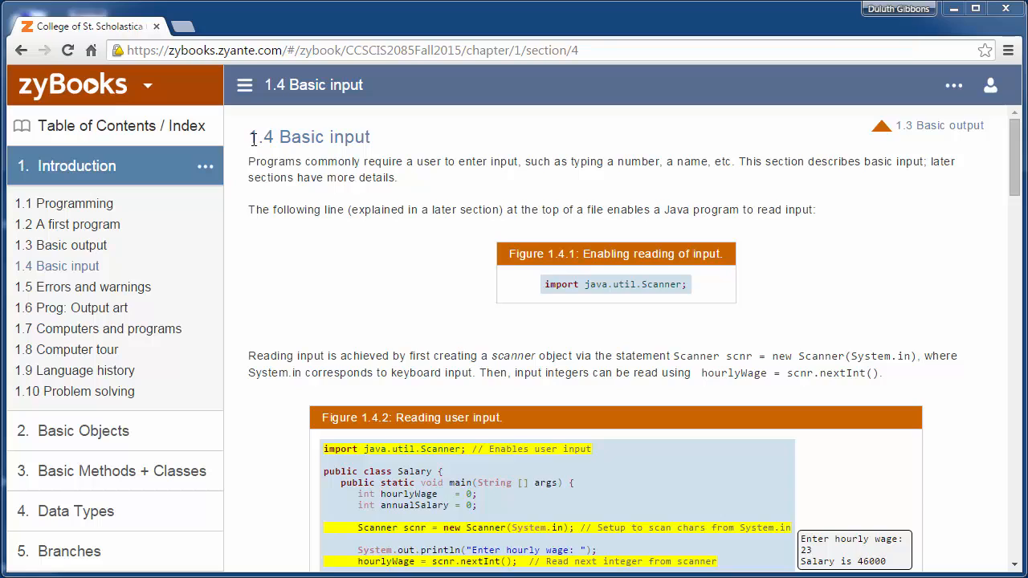
pyautogui.moveTo(392, 305)
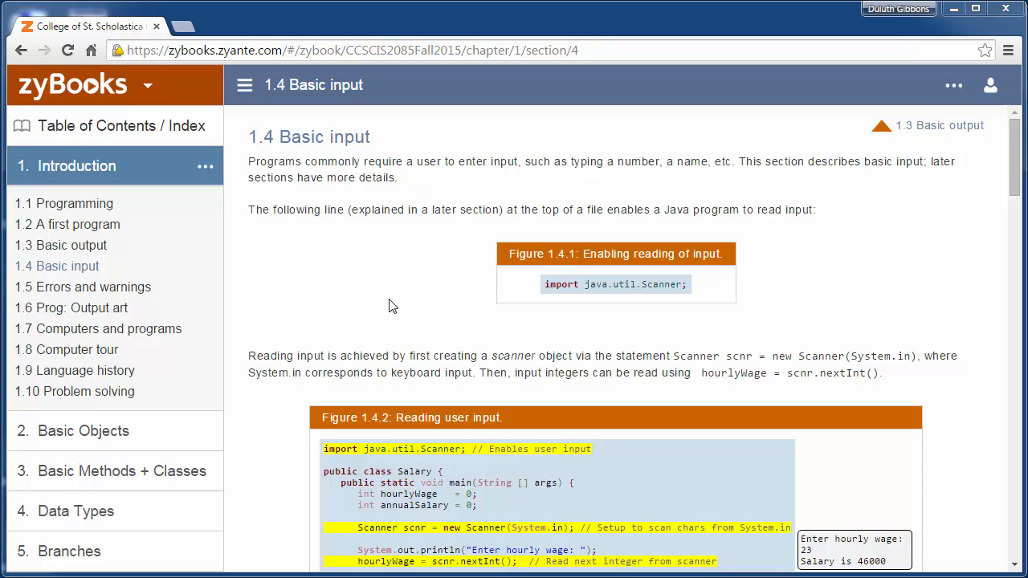
pyautogui.moveTo(388, 234)
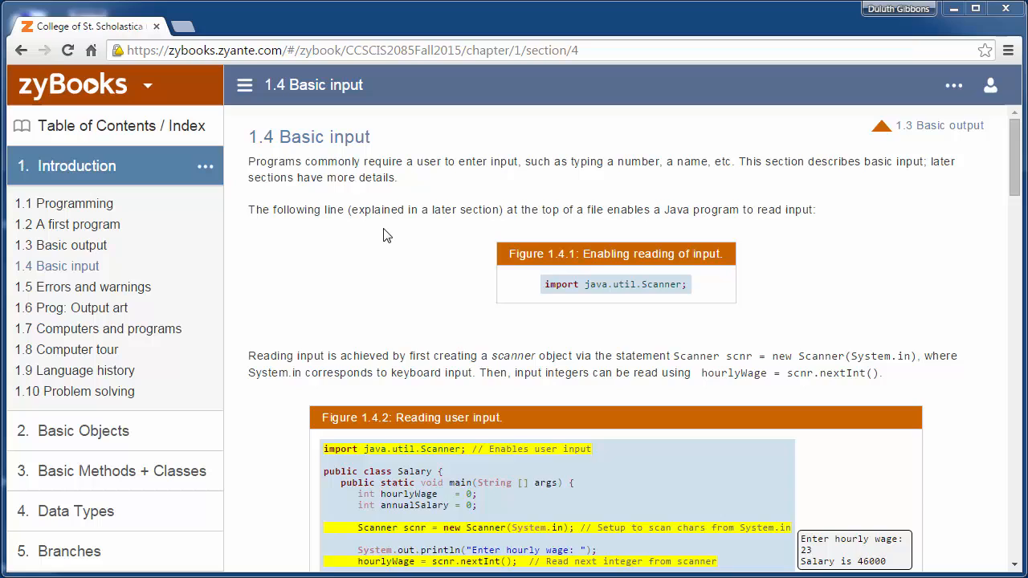
pyautogui.moveTo(453, 360)
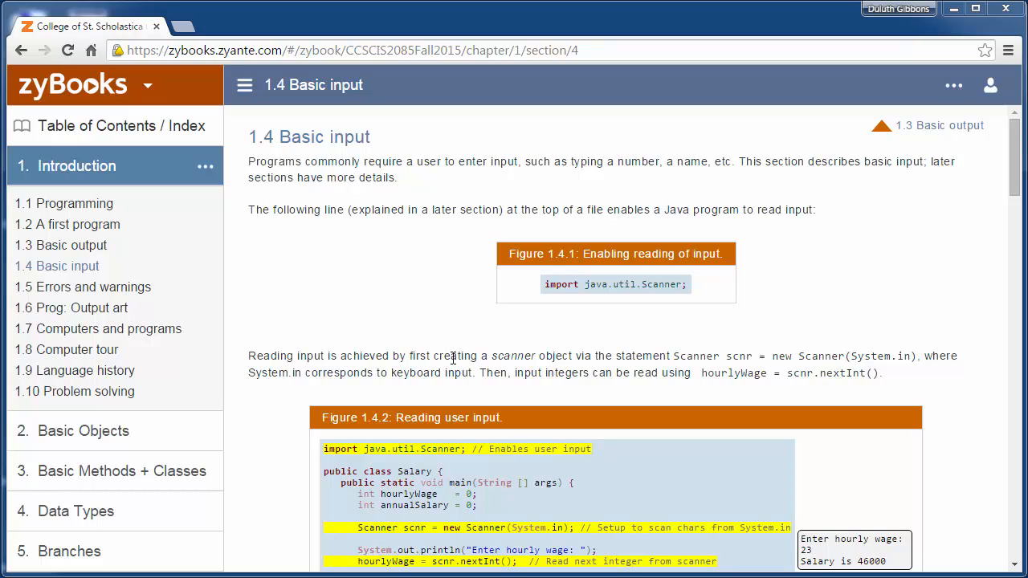
pyautogui.moveTo(389, 231)
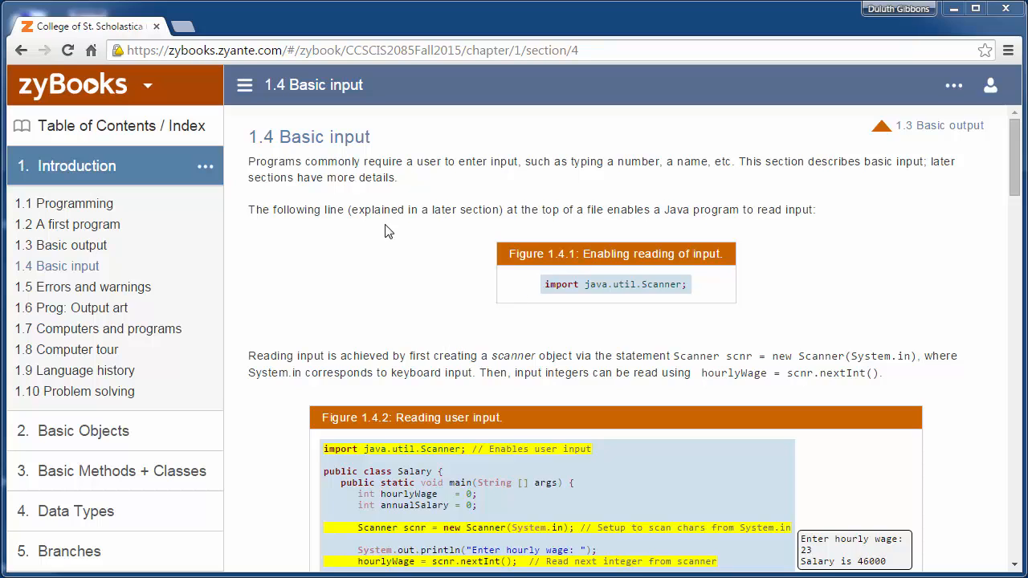
pyautogui.moveTo(539, 293)
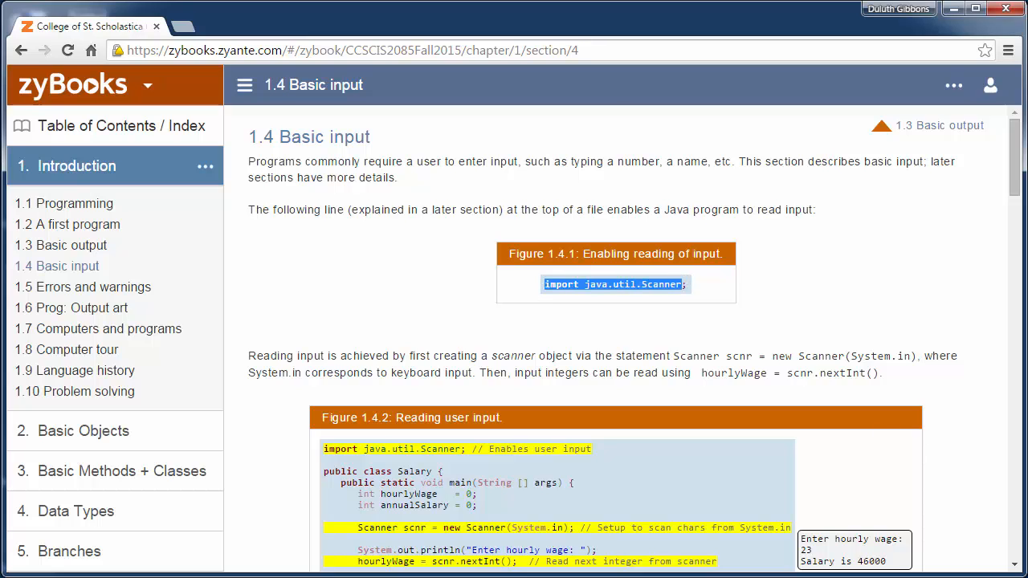
# Scroll to Figure 1.4.2 and highlight a word in the Salary program's code while explaining it.
pyautogui.click(571, 254)
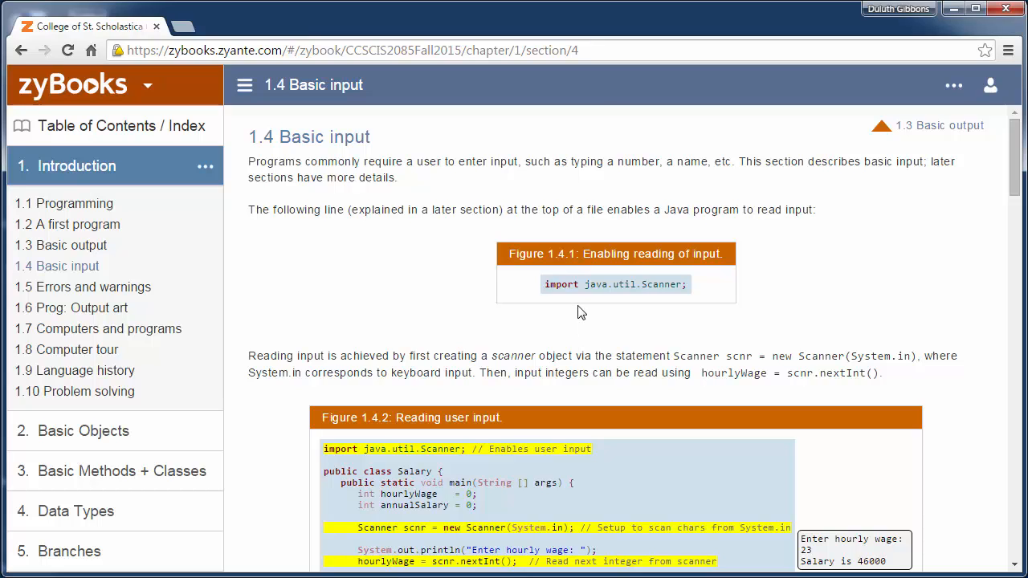
pyautogui.moveTo(579, 288)
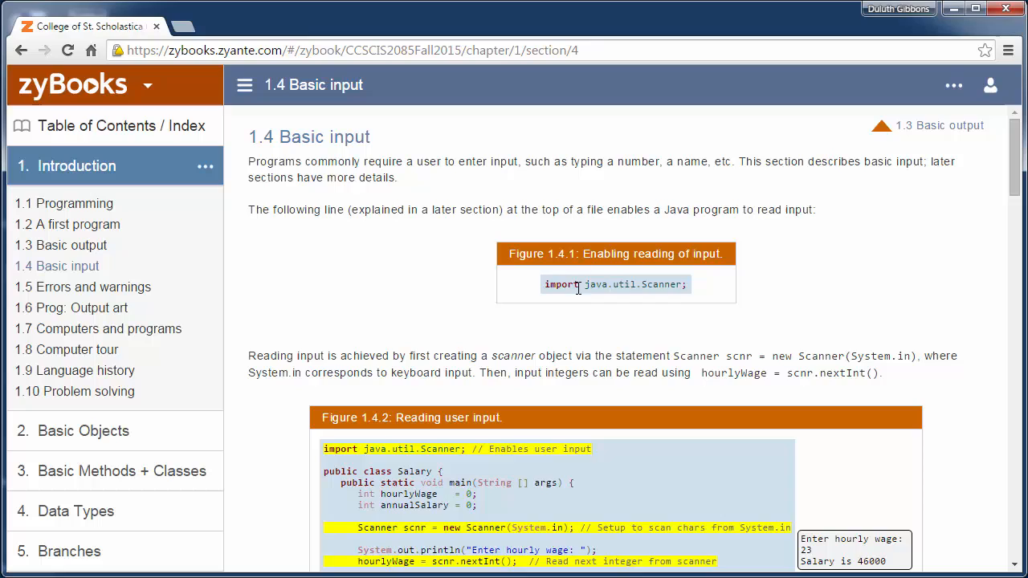
pyautogui.moveTo(547, 291)
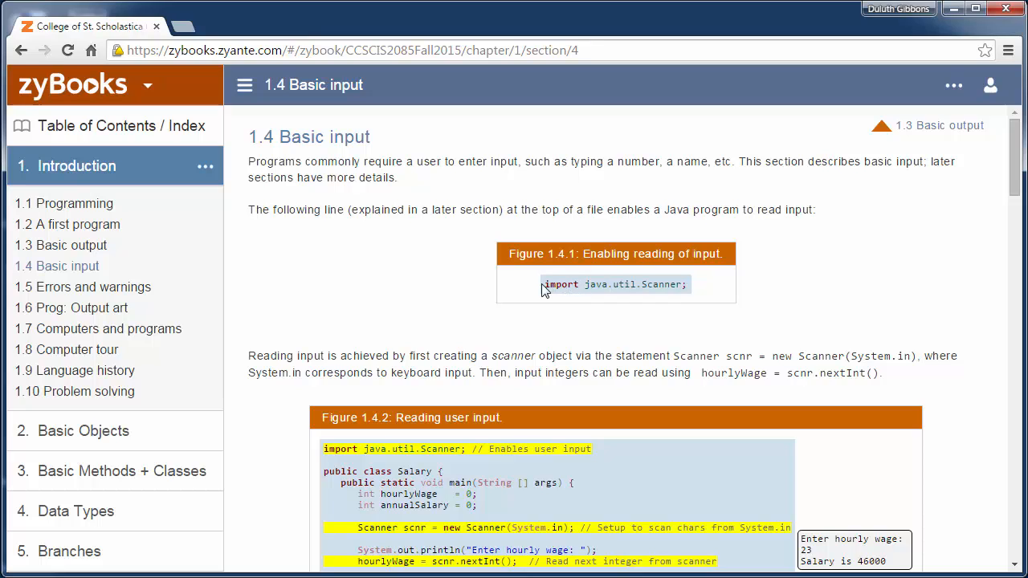
pyautogui.moveTo(587, 286)
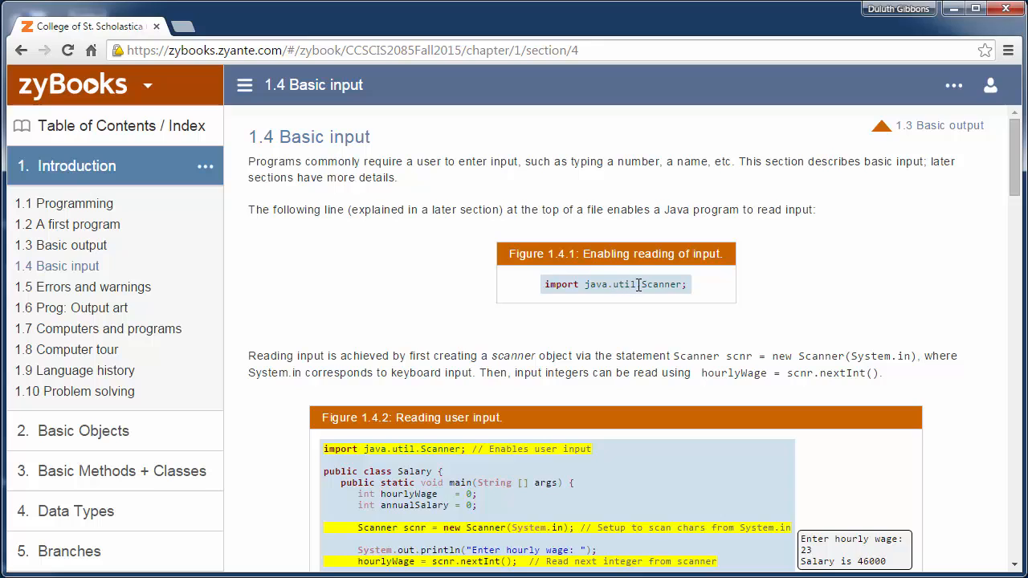
pyautogui.moveTo(678, 299)
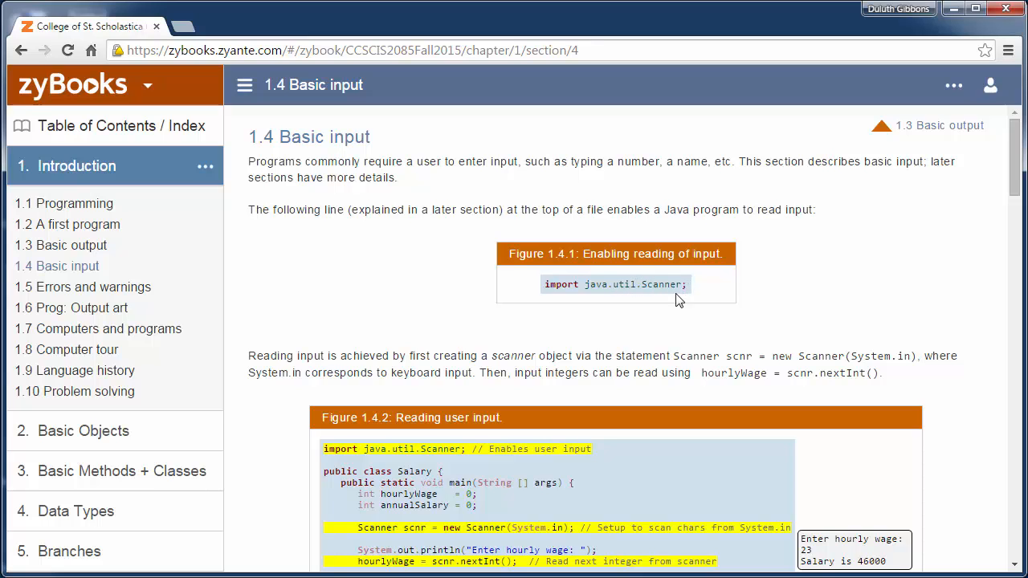
pyautogui.scroll(-3)
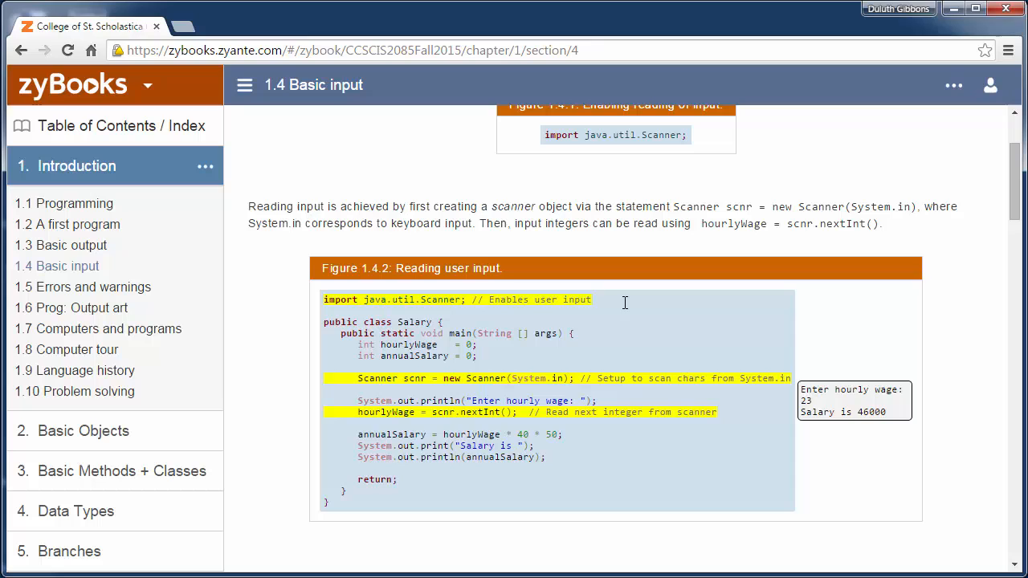
pyautogui.moveTo(350, 312)
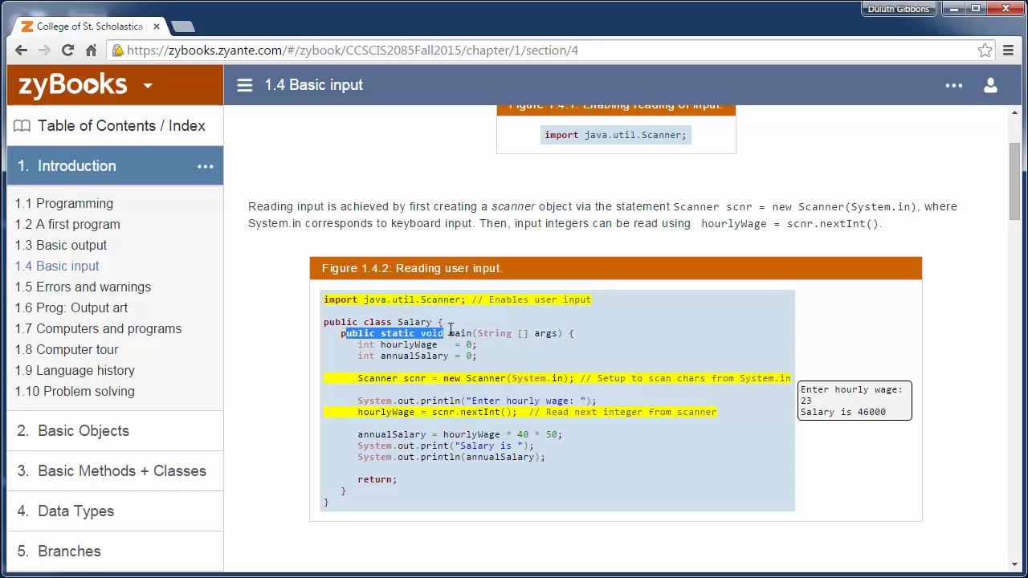
pyautogui.doubleClick(460, 332)
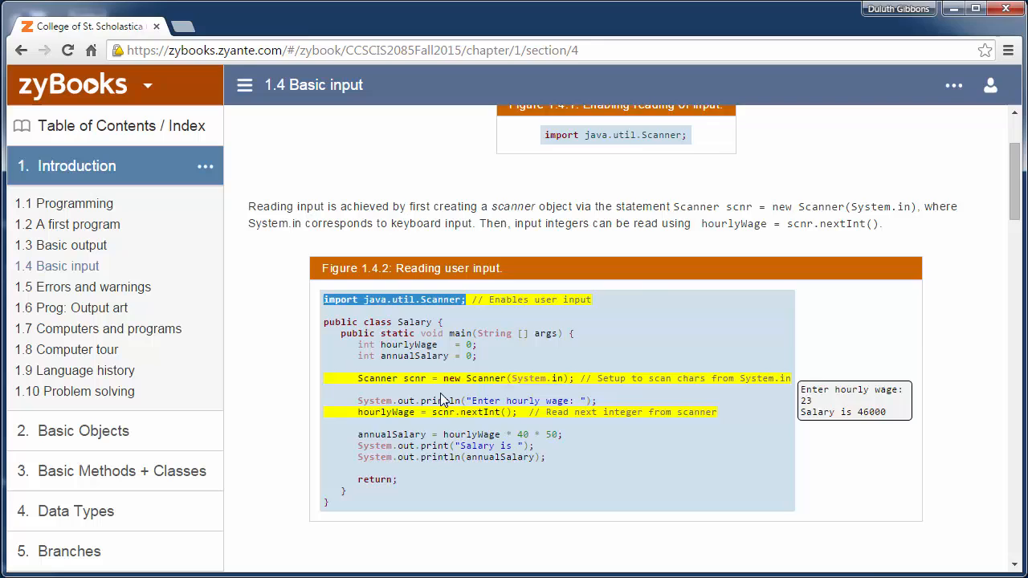
pyautogui.scroll(-3)
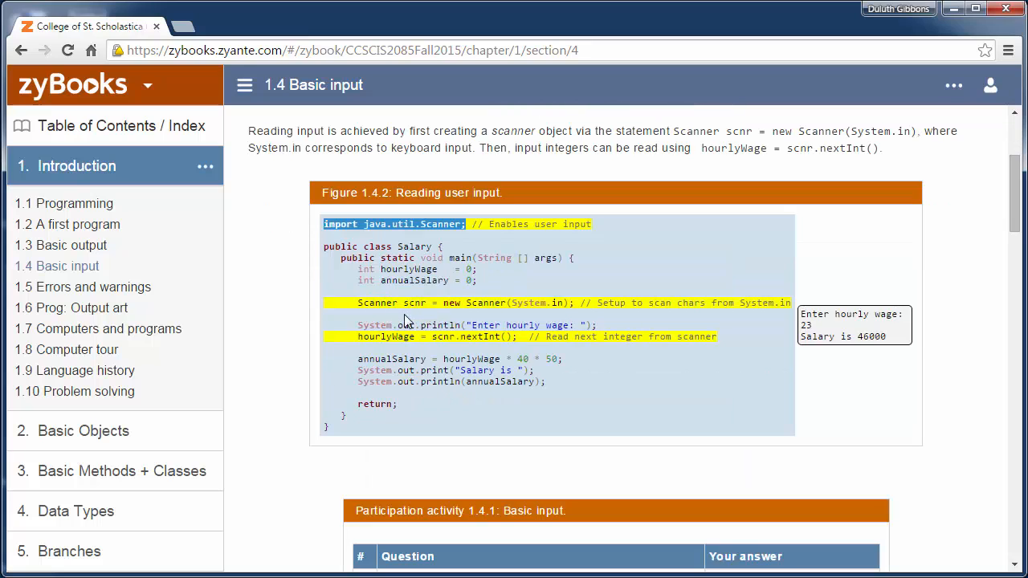
pyautogui.moveTo(434, 301)
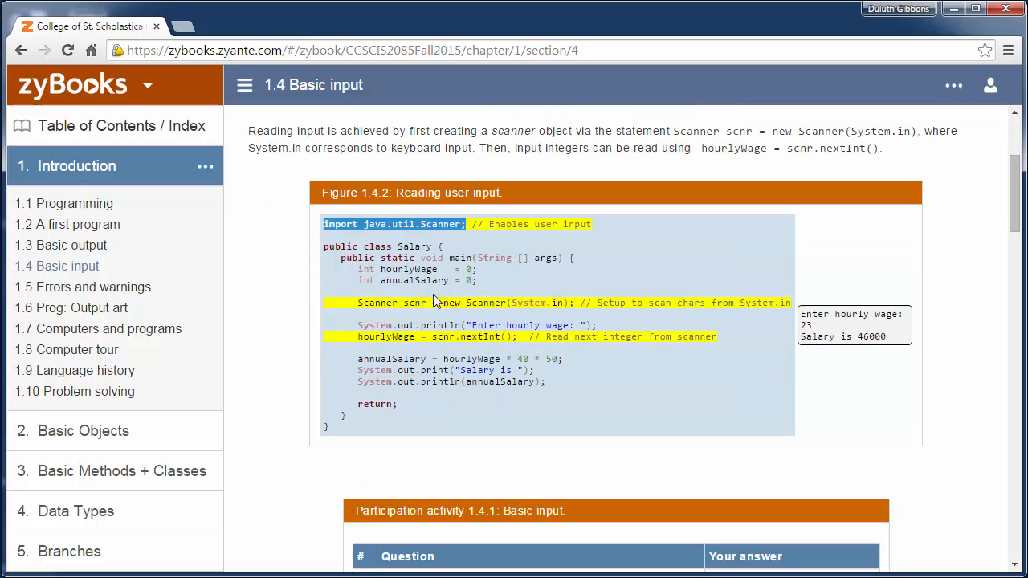
pyautogui.moveTo(386, 306)
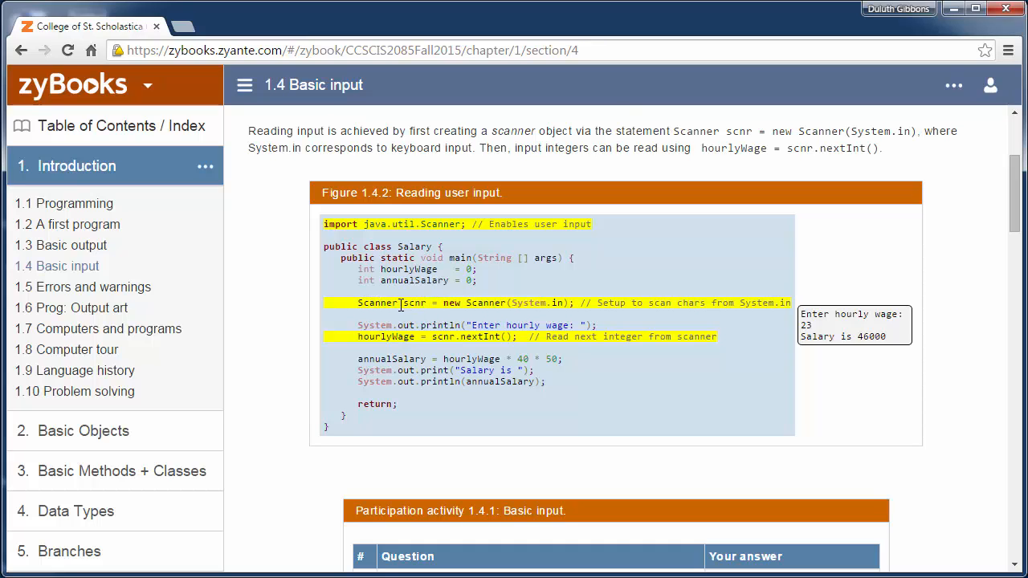
pyautogui.doubleClick(413, 302)
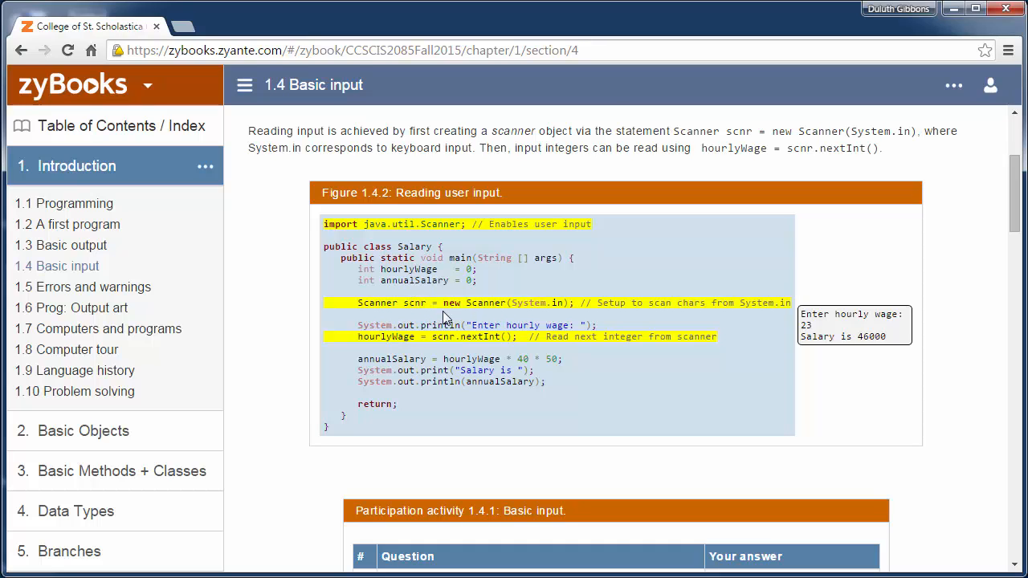
pyautogui.moveTo(494, 300)
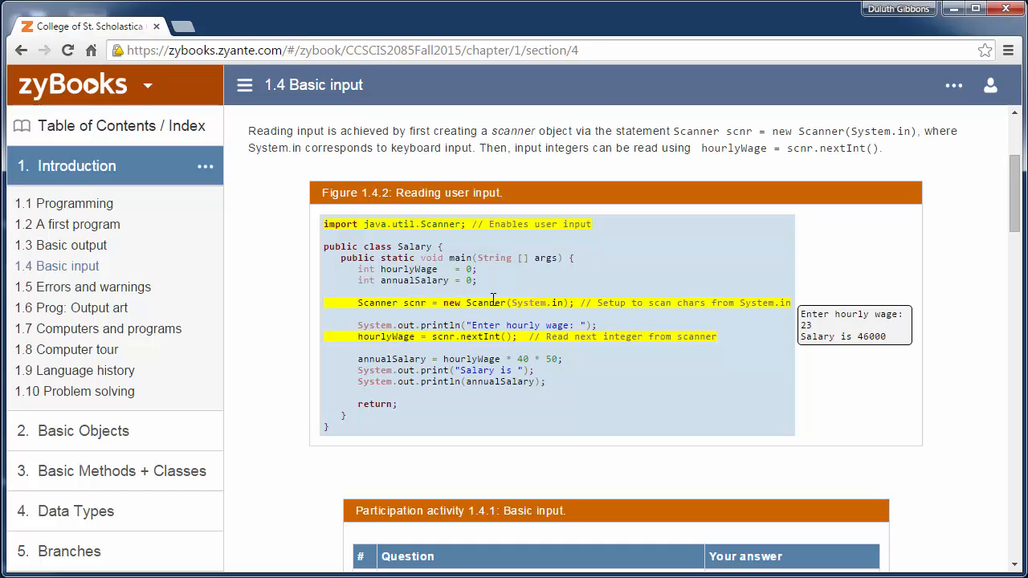
pyautogui.doubleClick(537, 302)
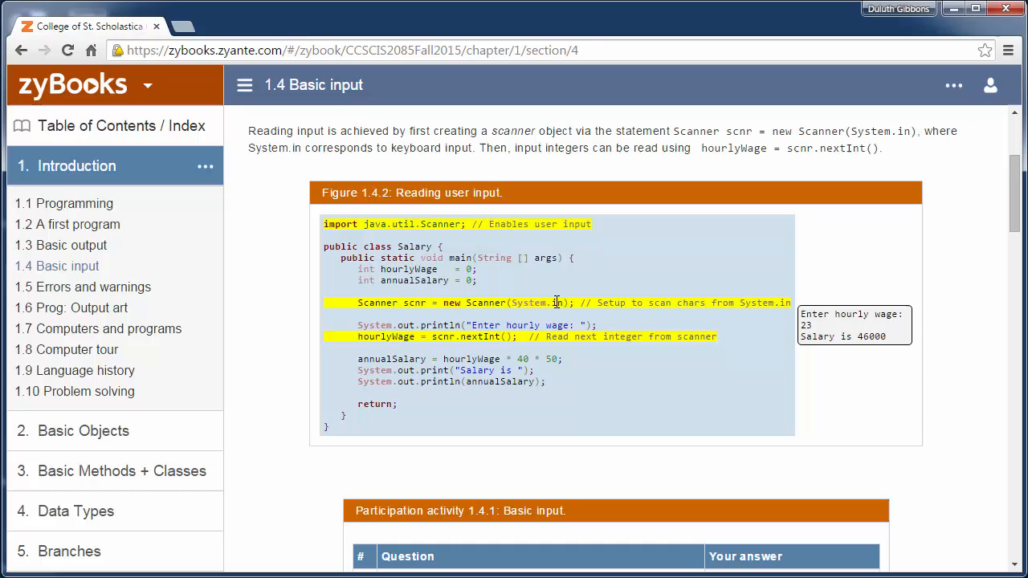
pyautogui.doubleClick(533, 302)
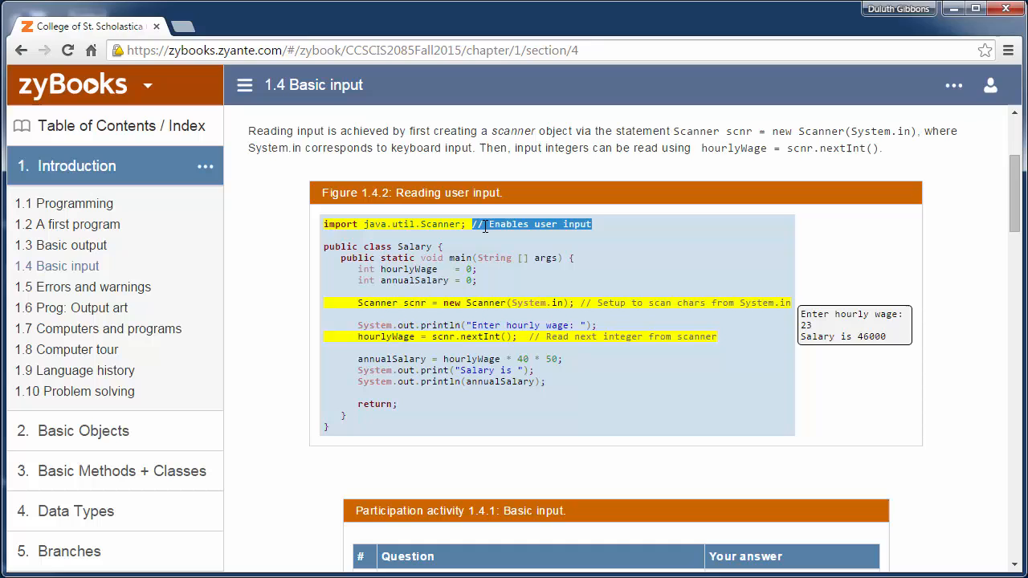
pyautogui.moveTo(597, 238)
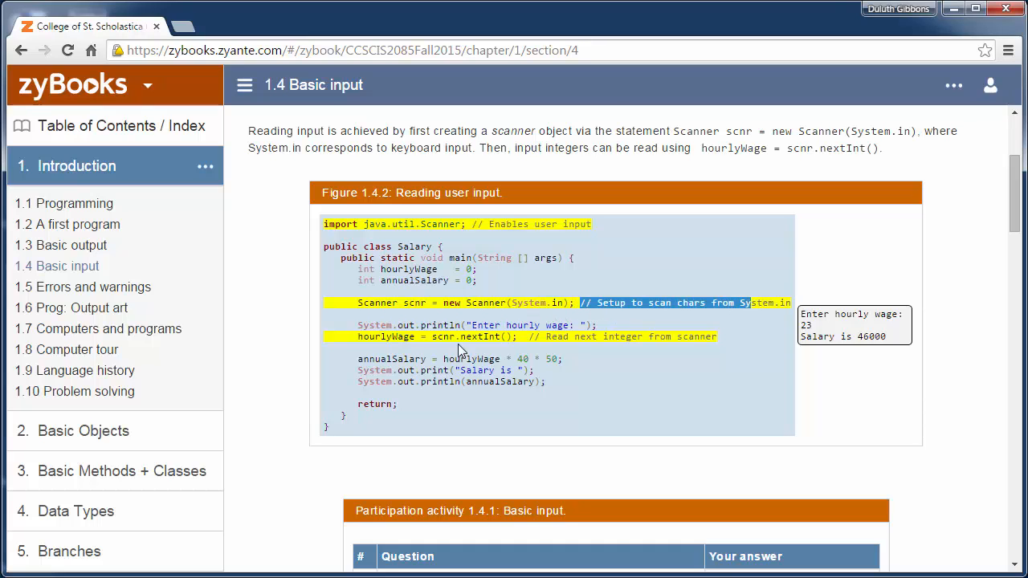
pyautogui.moveTo(319, 233)
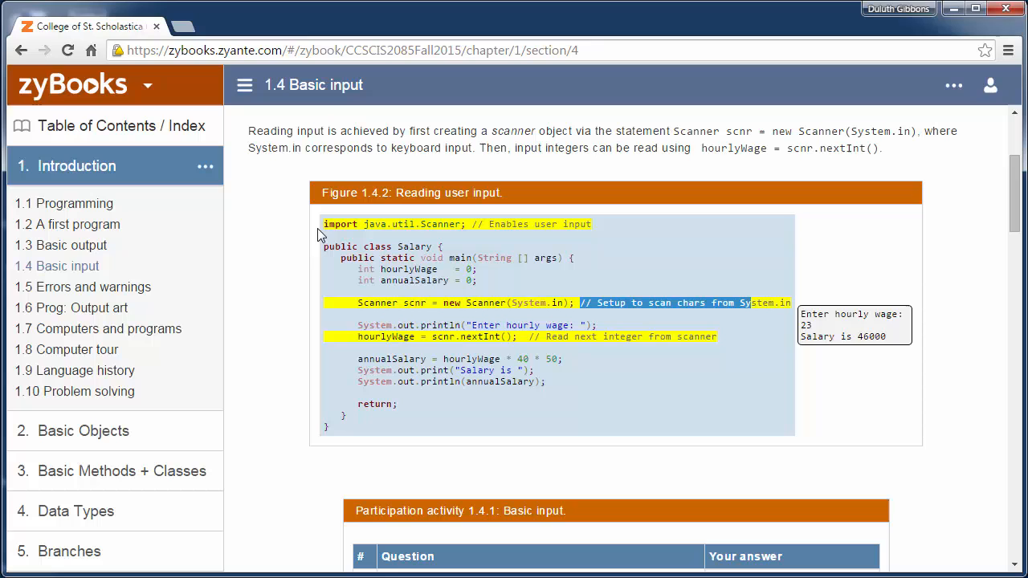
pyautogui.moveTo(431, 302)
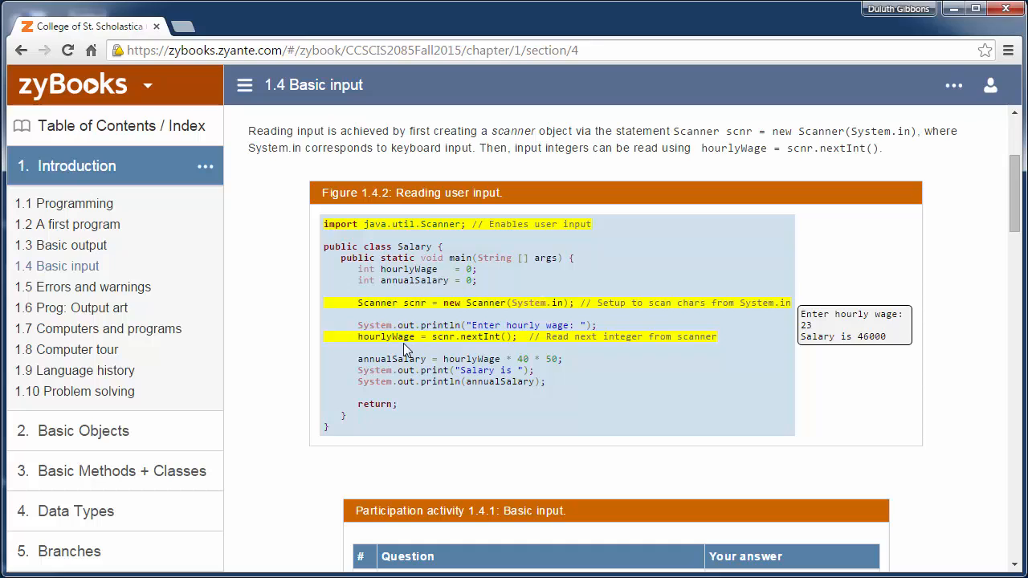
pyautogui.moveTo(408, 270)
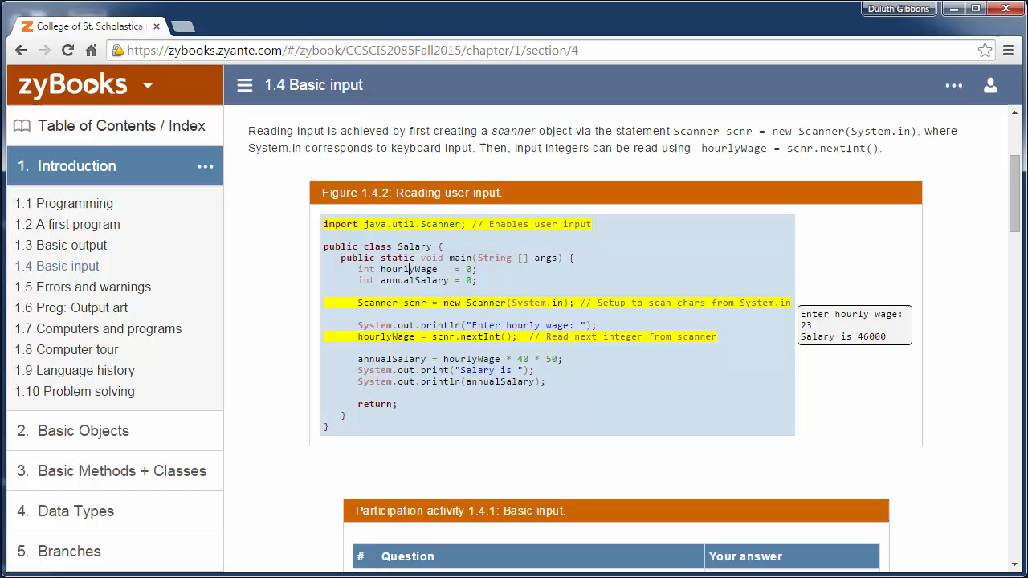
pyautogui.doubleClick(408, 270)
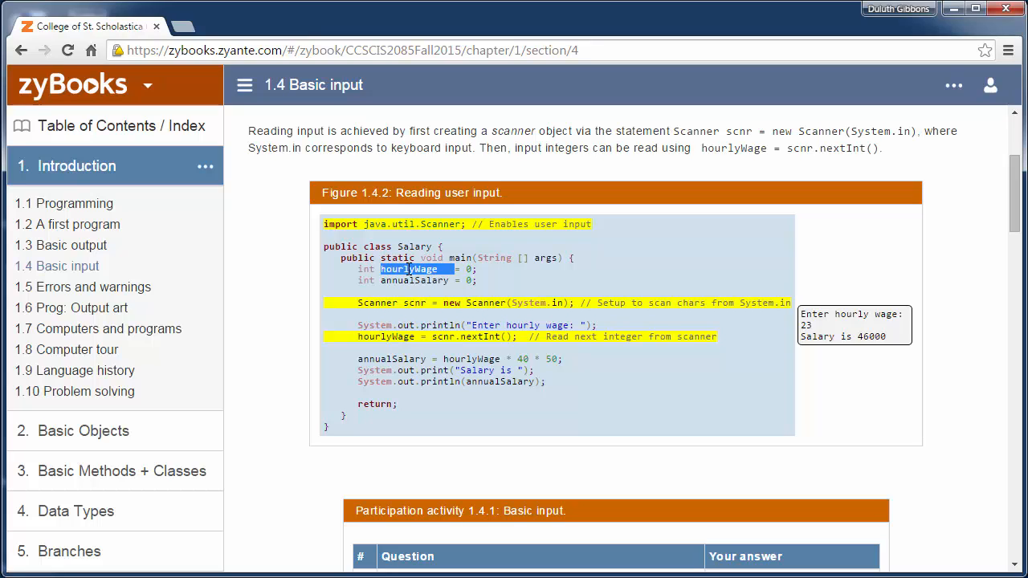
pyautogui.moveTo(482, 273)
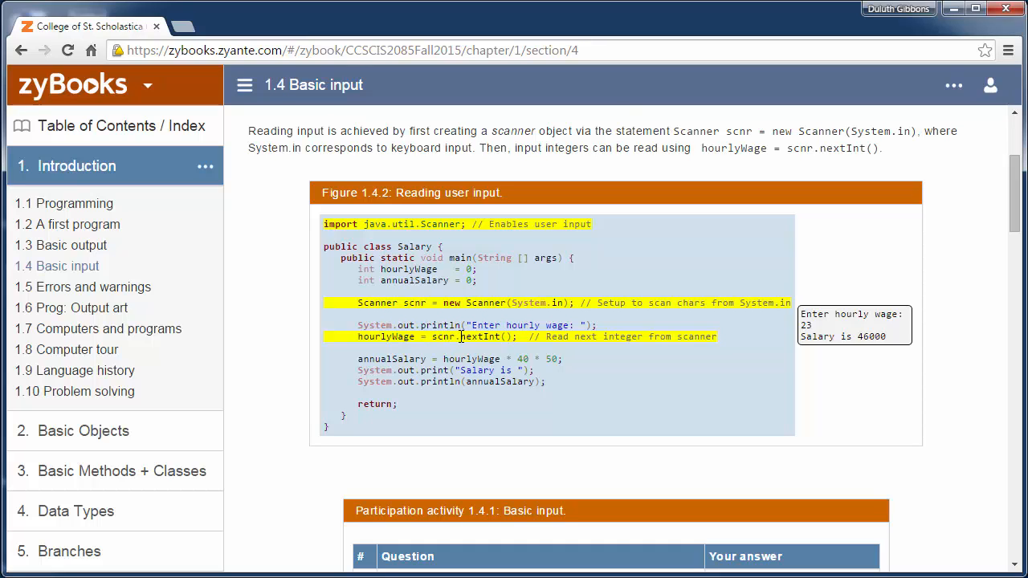
pyautogui.doubleClick(479, 337)
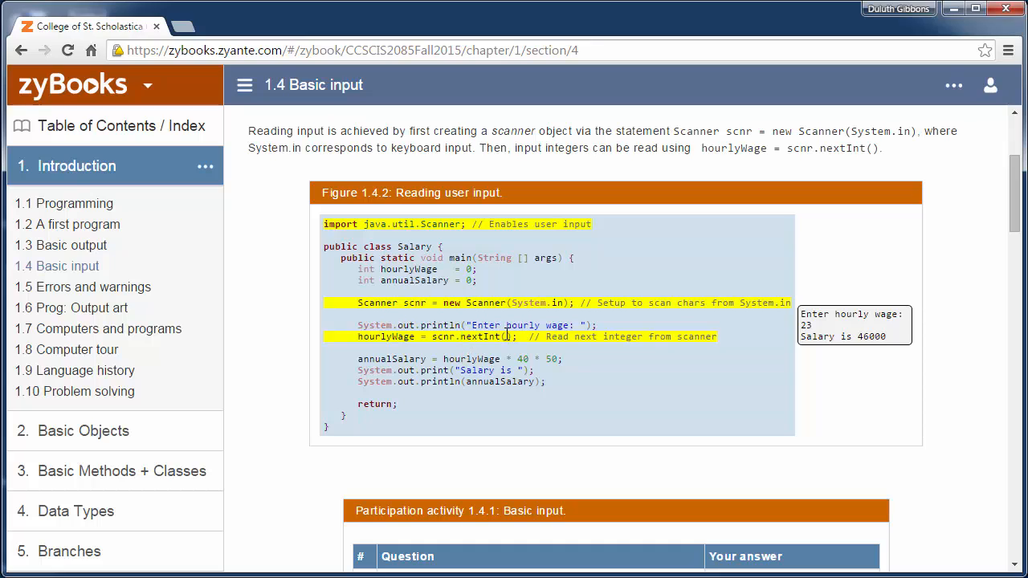
pyautogui.doubleClick(479, 338)
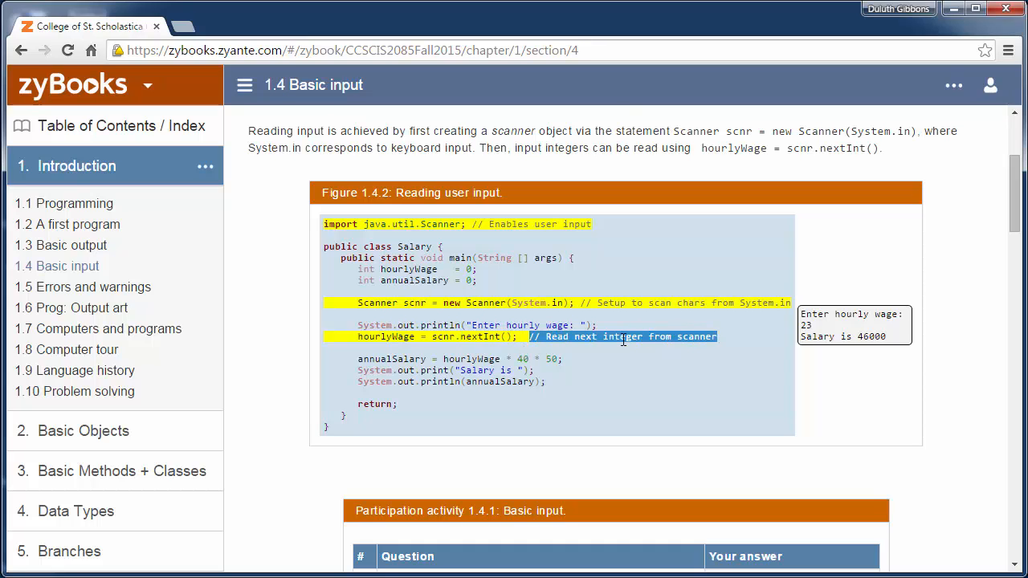
pyautogui.moveTo(527, 357)
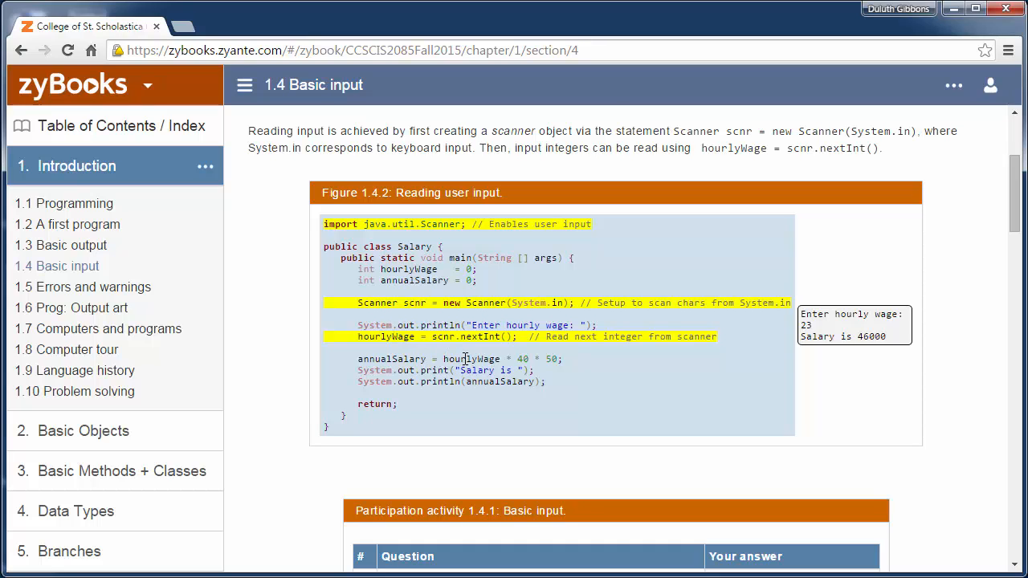
pyautogui.doubleClick(472, 360)
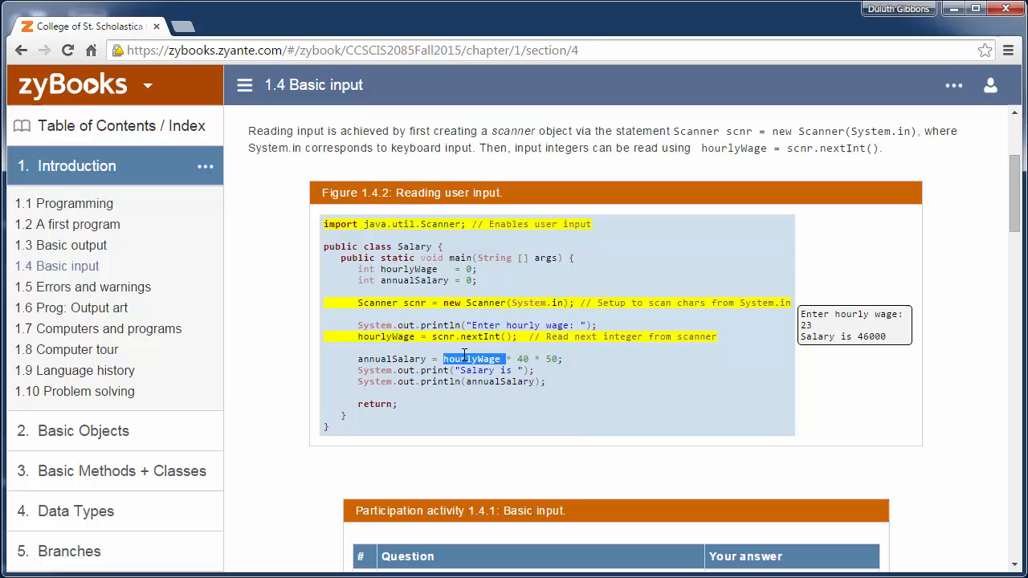
pyautogui.moveTo(524, 360)
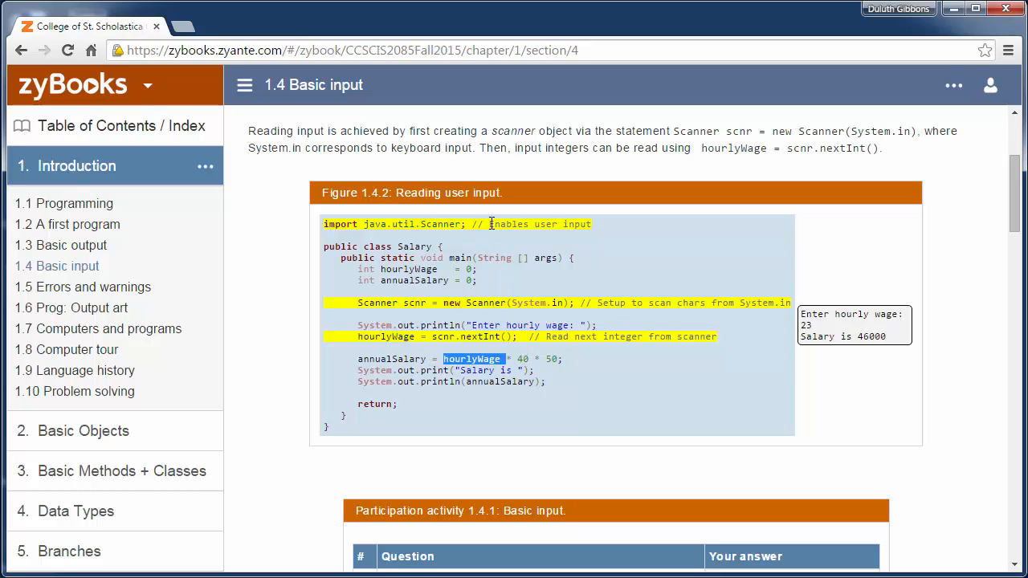
pyautogui.moveTo(490, 302)
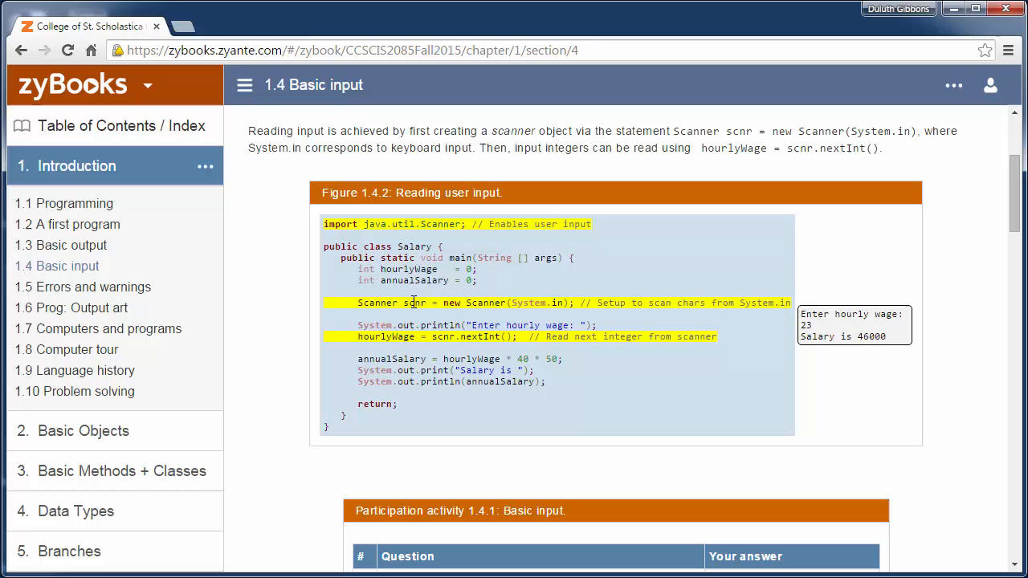
pyautogui.doubleClick(415, 302)
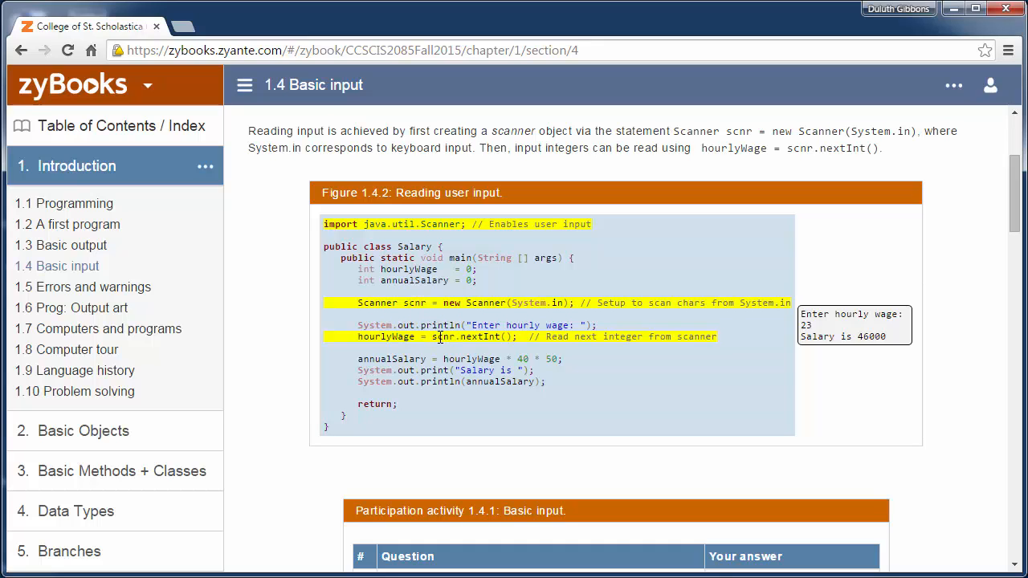
pyautogui.moveTo(412, 313)
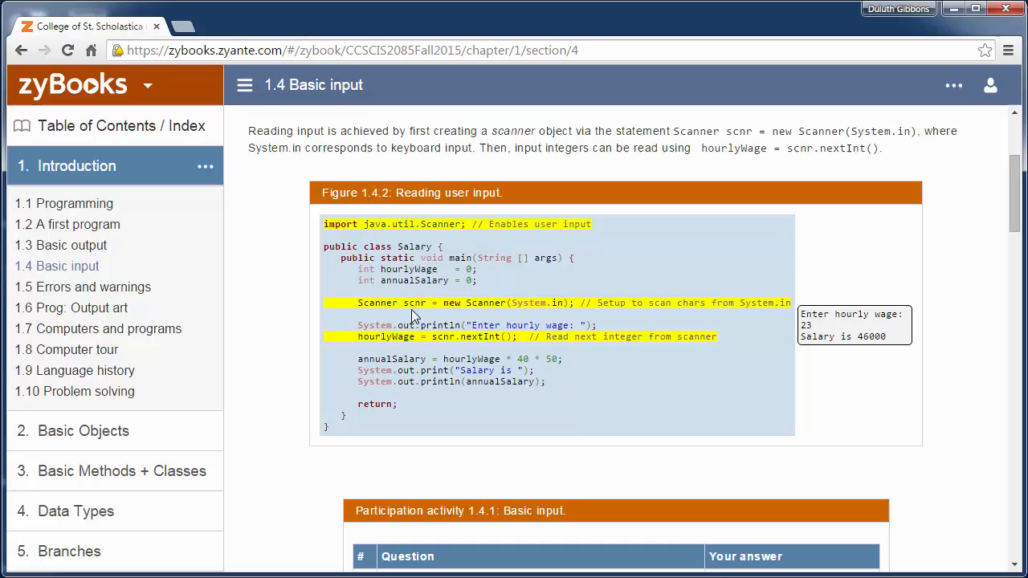
pyautogui.doubleClick(414, 302)
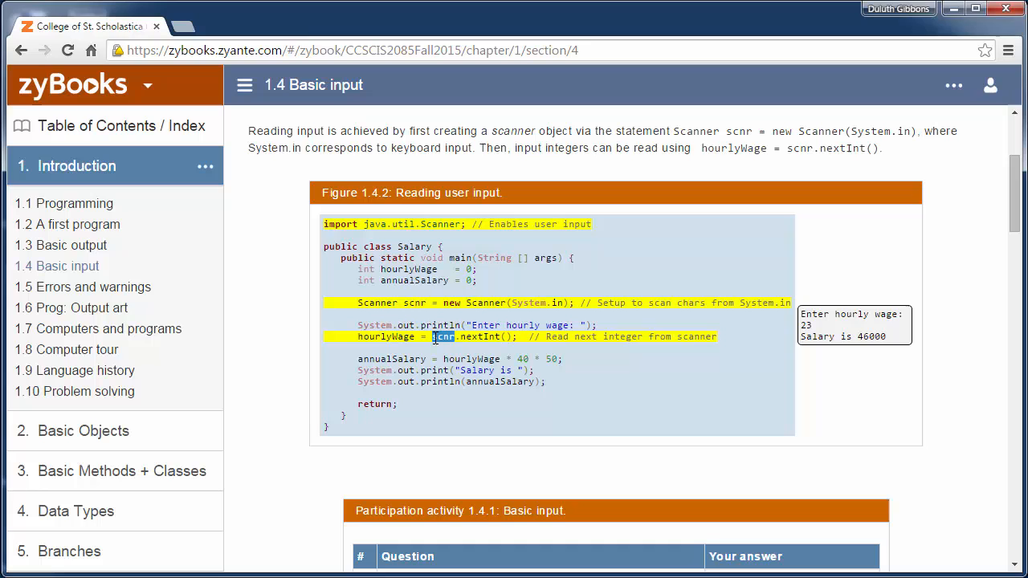
pyautogui.moveTo(480, 366)
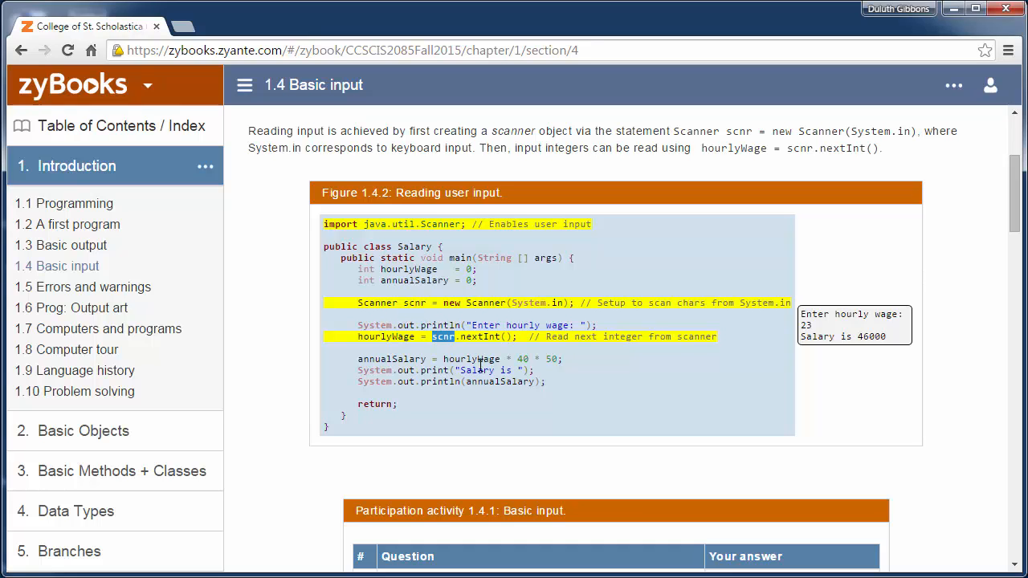
pyautogui.scroll(-3)
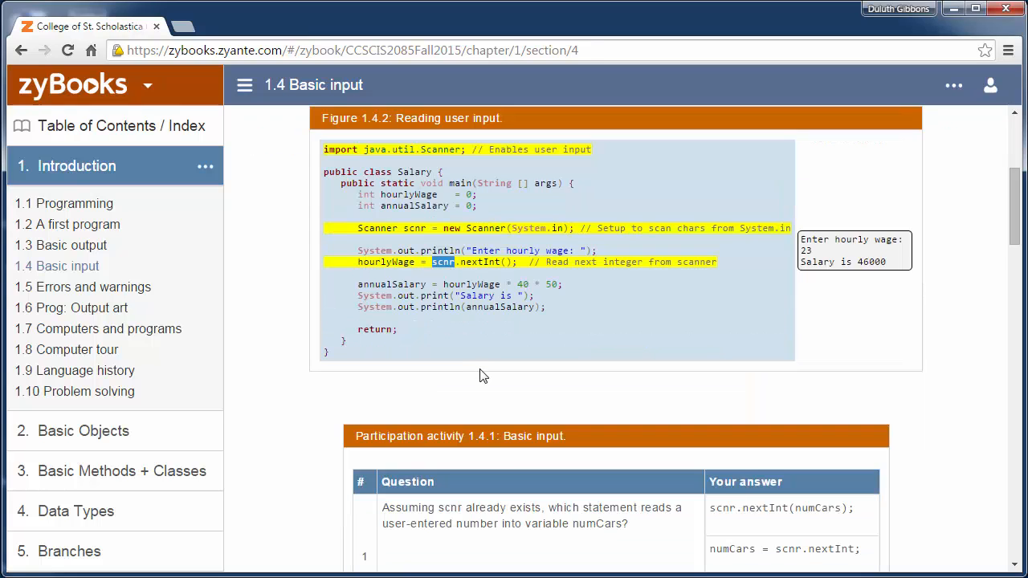
# Choose numCars = scnr.nextInt; in activity 1.4.1 and read the missing-parentheses feedback.
pyautogui.scroll(-3)
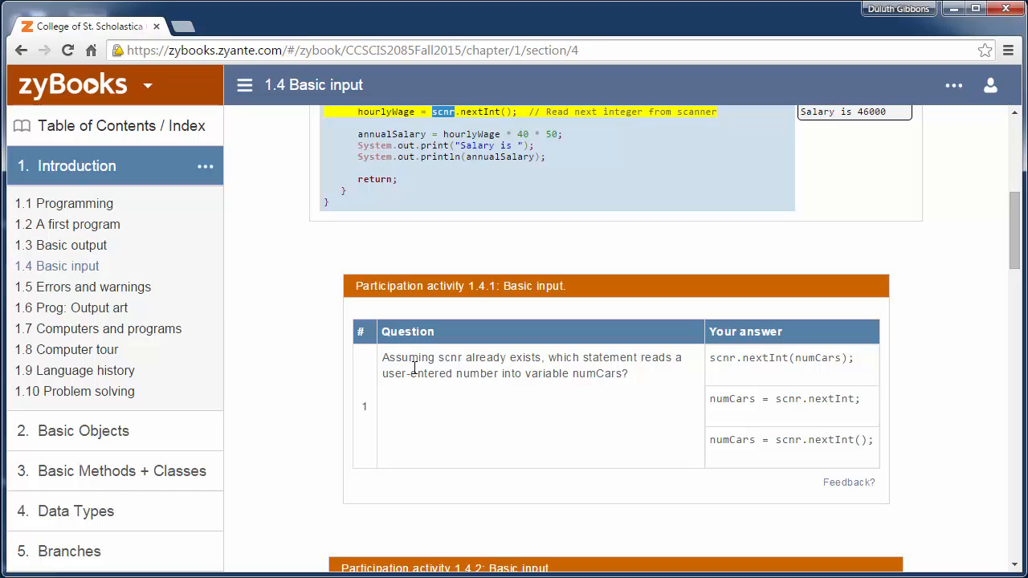
pyautogui.moveTo(579, 360)
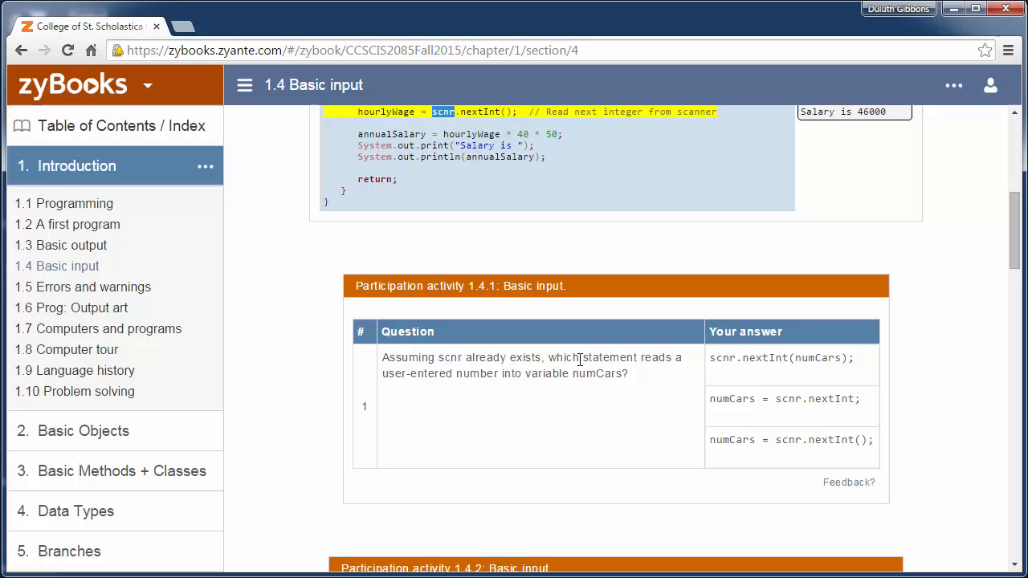
pyautogui.moveTo(414, 392)
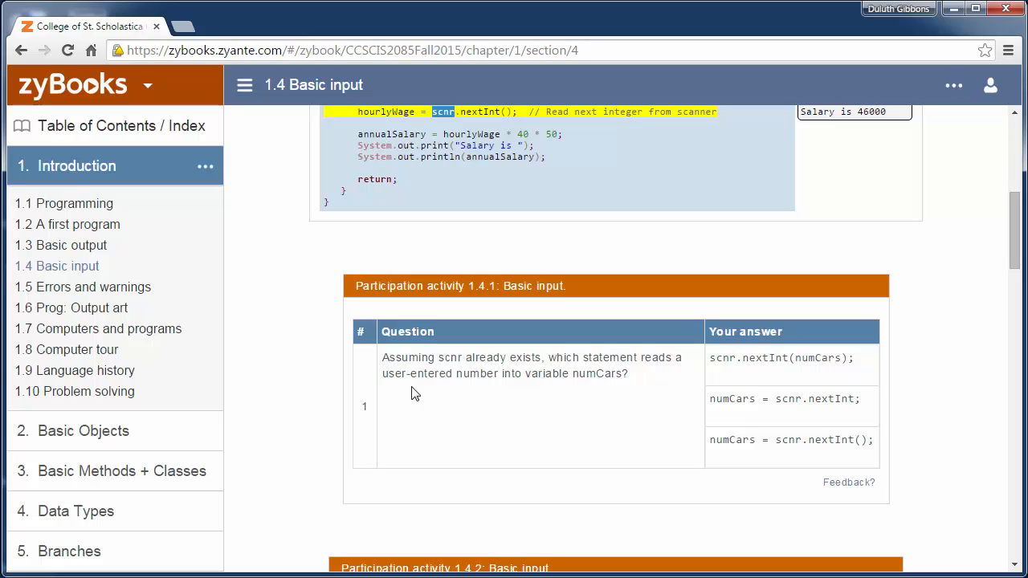
pyautogui.moveTo(511, 378)
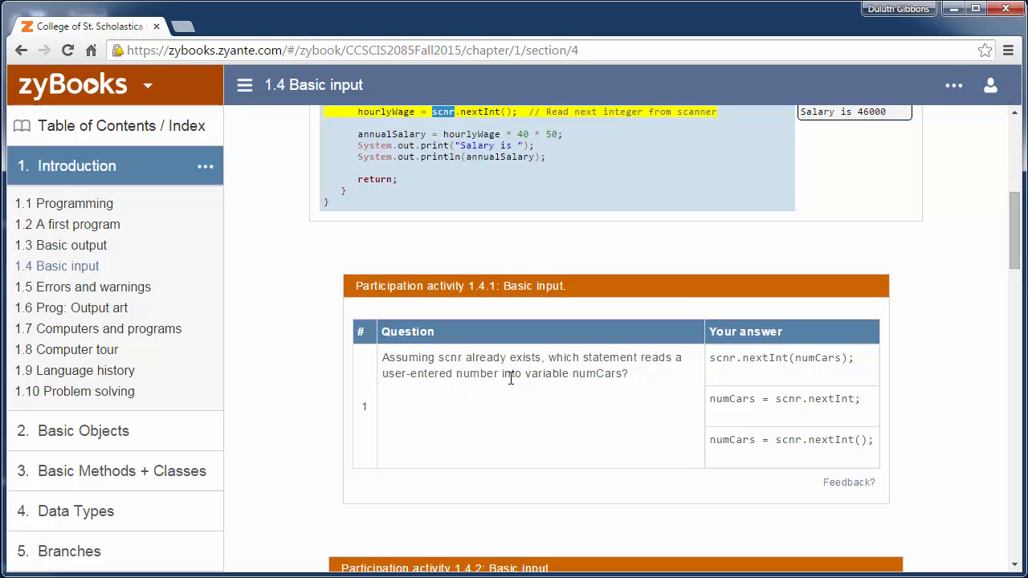
pyautogui.moveTo(667, 387)
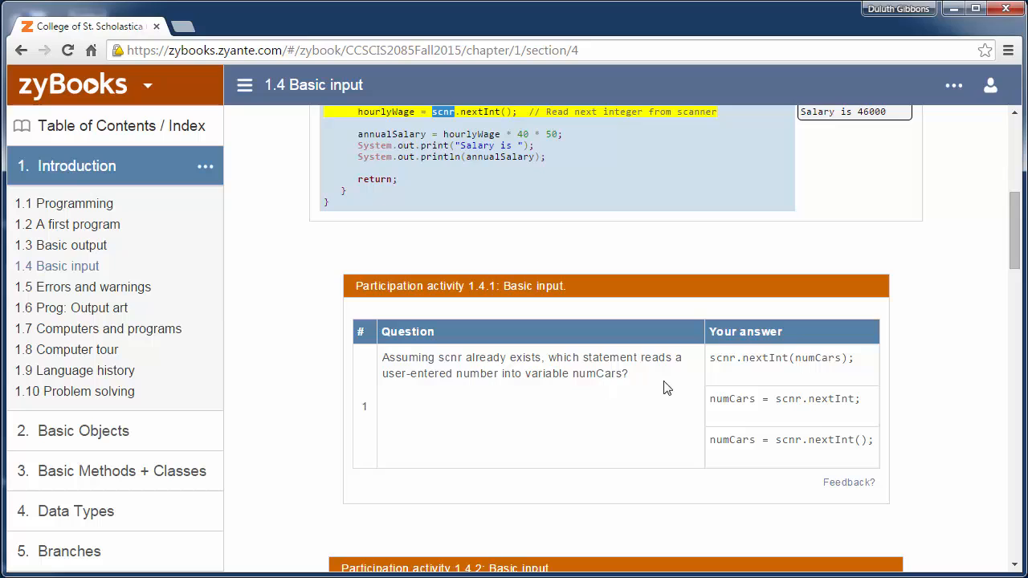
pyautogui.moveTo(726, 410)
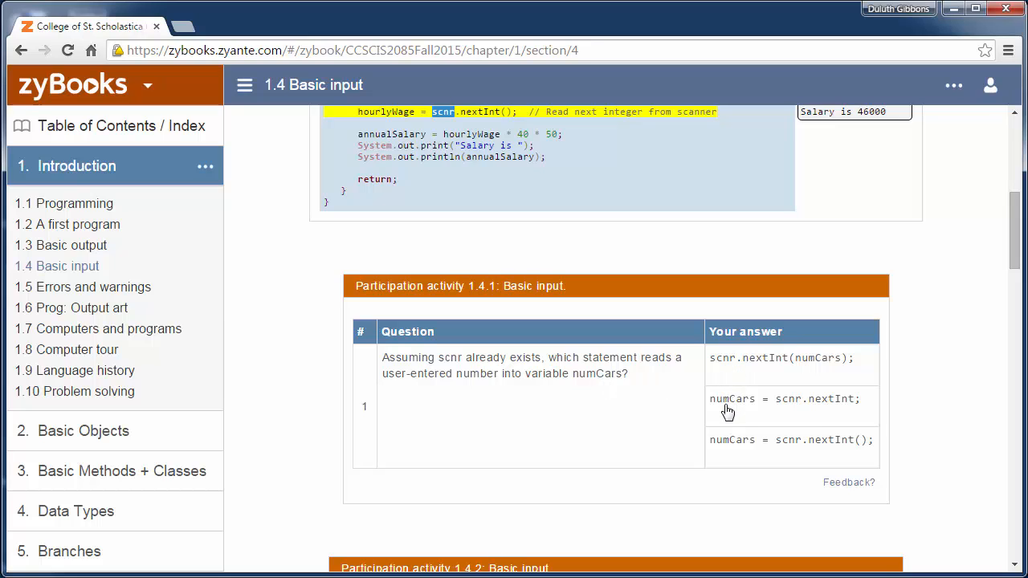
pyautogui.click(784, 399)
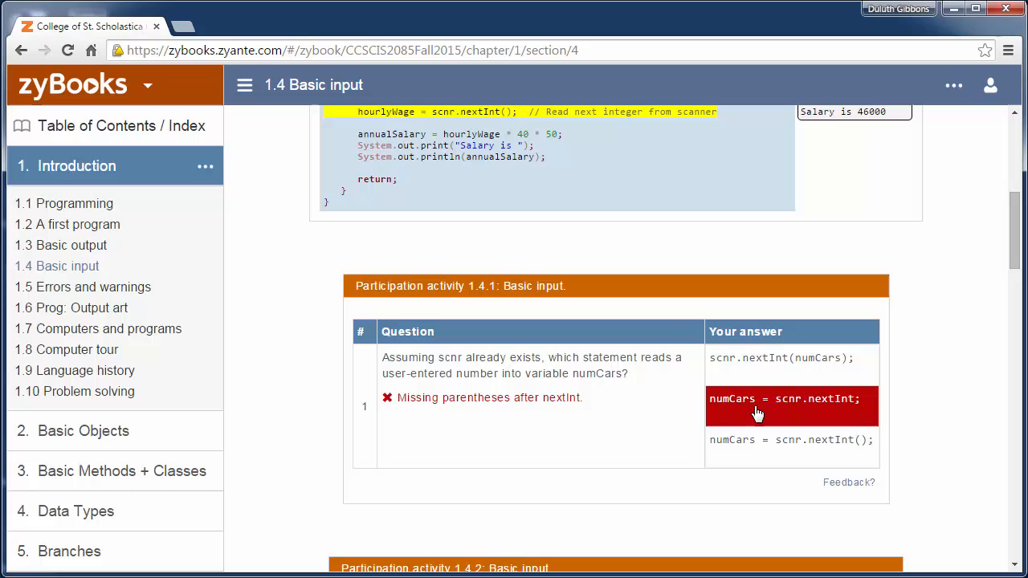
pyautogui.moveTo(858, 448)
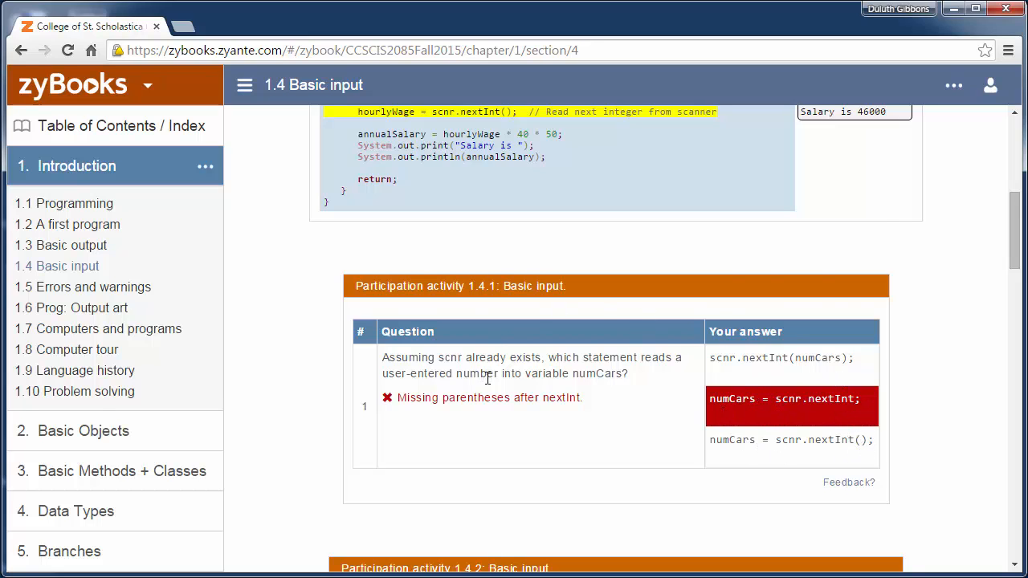
pyautogui.scroll(-3)
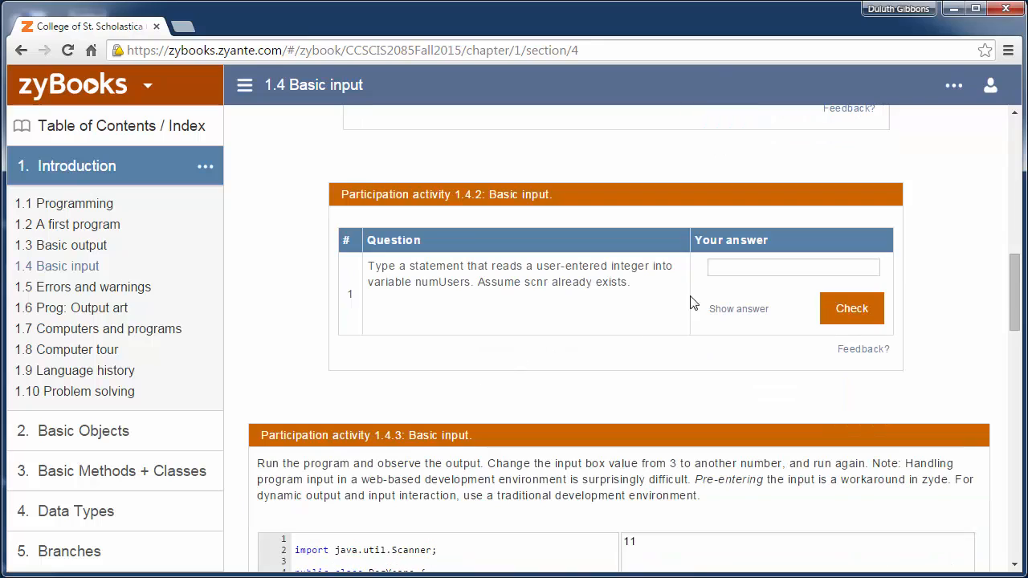
pyautogui.moveTo(514, 303)
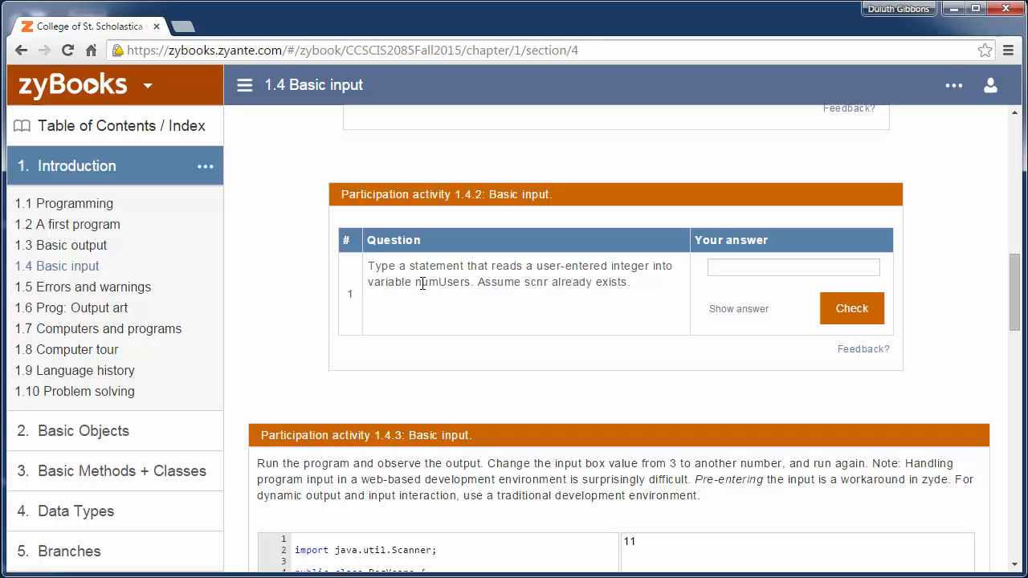
pyautogui.doubleClick(442, 283)
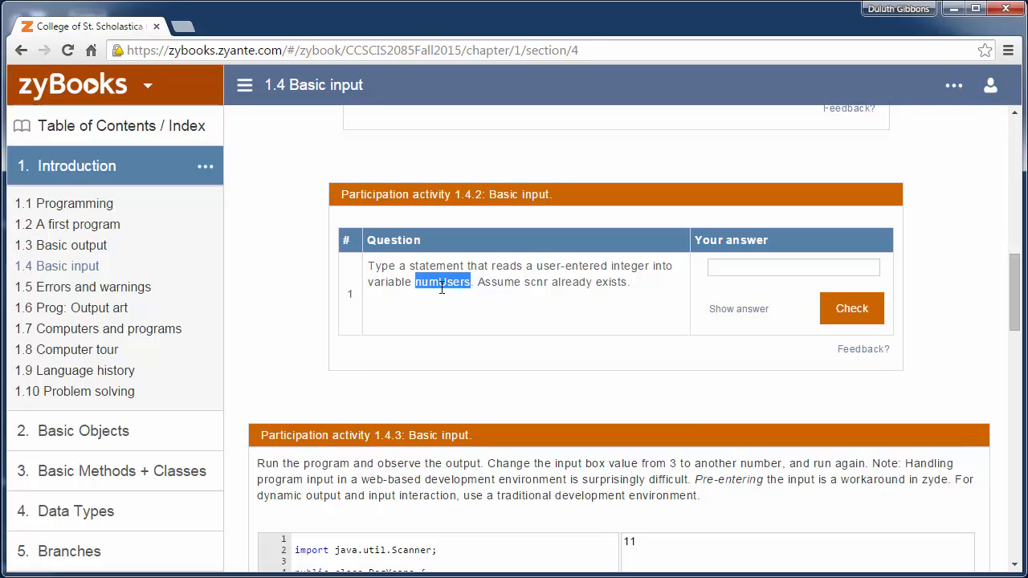
pyautogui.scroll(-3)
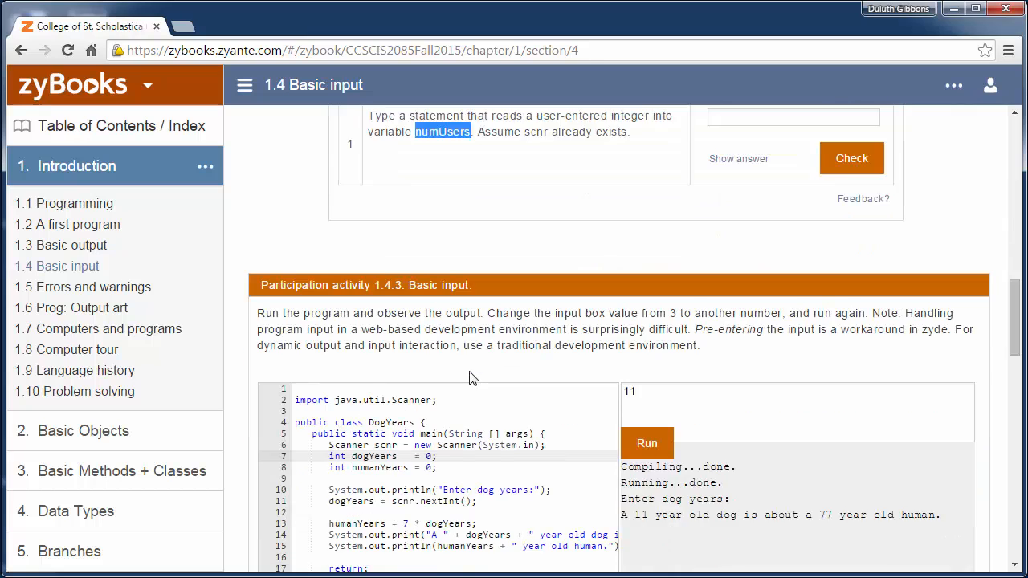
# Replace the pre-entered input 11 with 3 and run DogYears, reporting a 21 year old human.
pyautogui.scroll(-3)
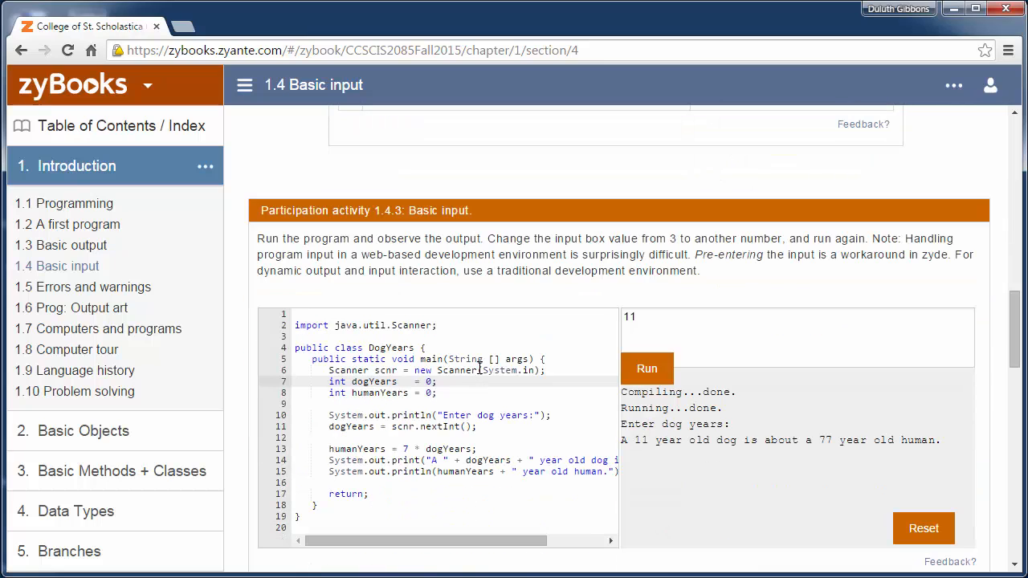
pyautogui.moveTo(924, 528)
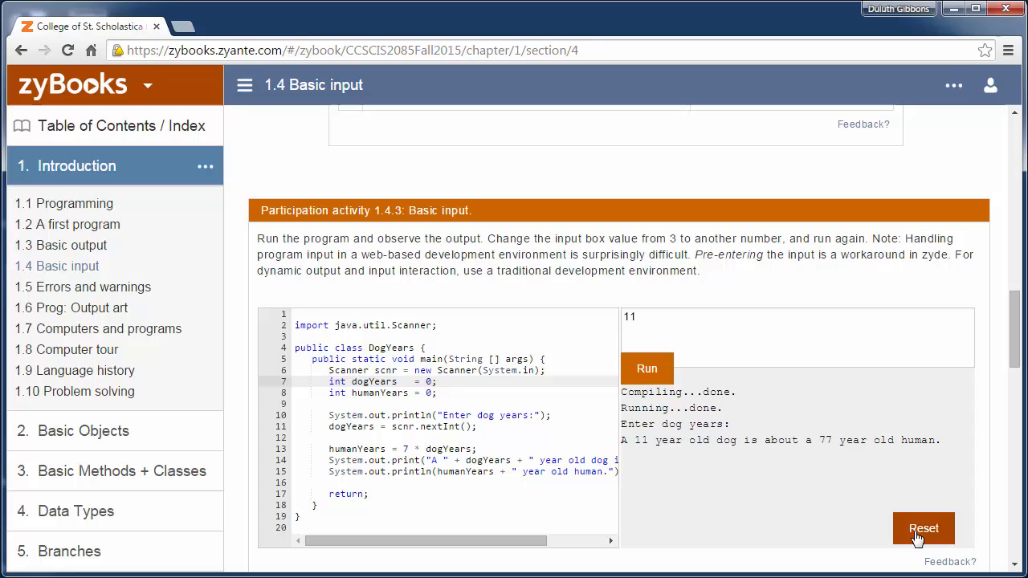
pyautogui.scroll(3)
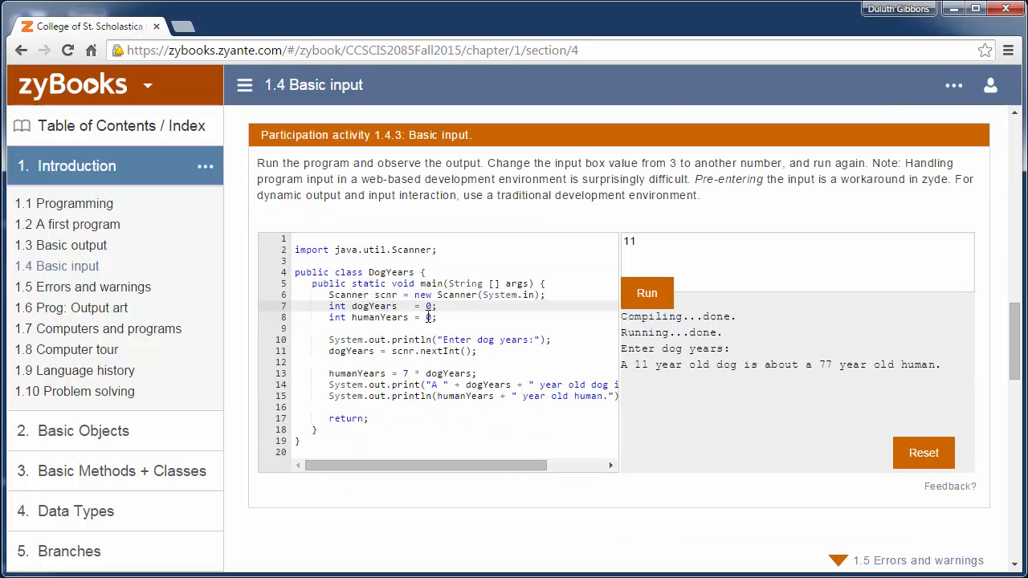
pyautogui.moveTo(293, 180)
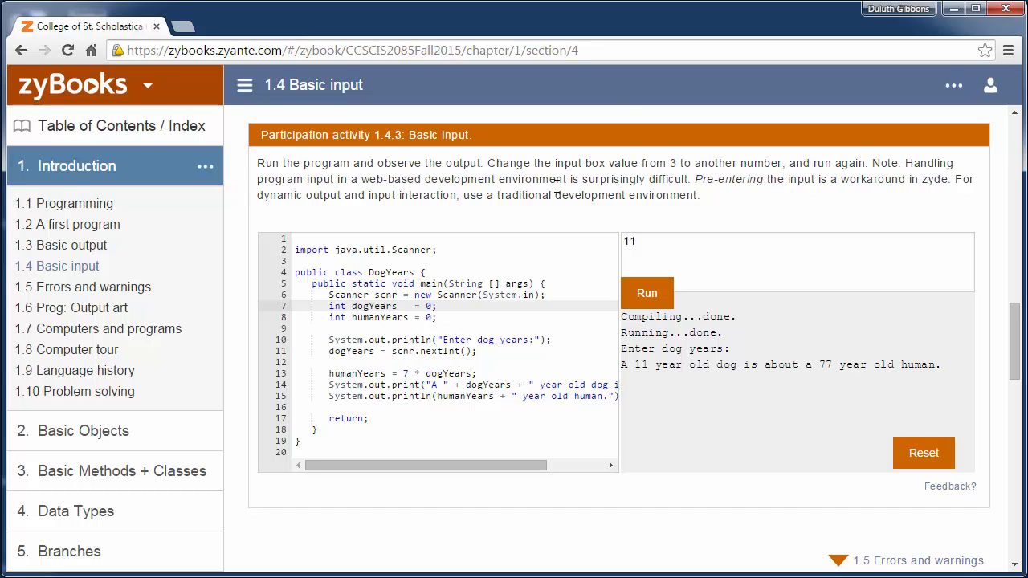
pyautogui.moveTo(294, 339)
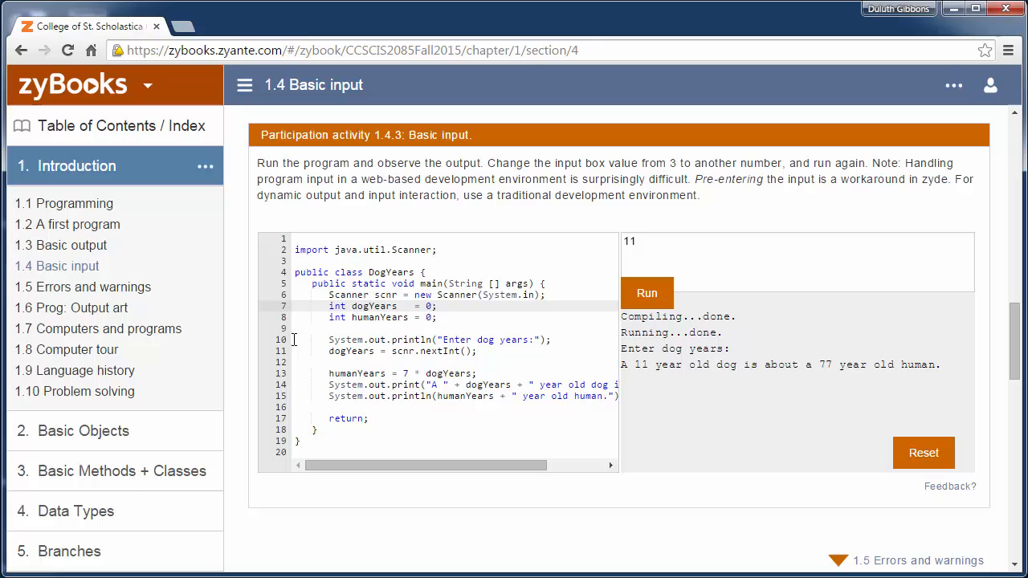
pyautogui.moveTo(409, 333)
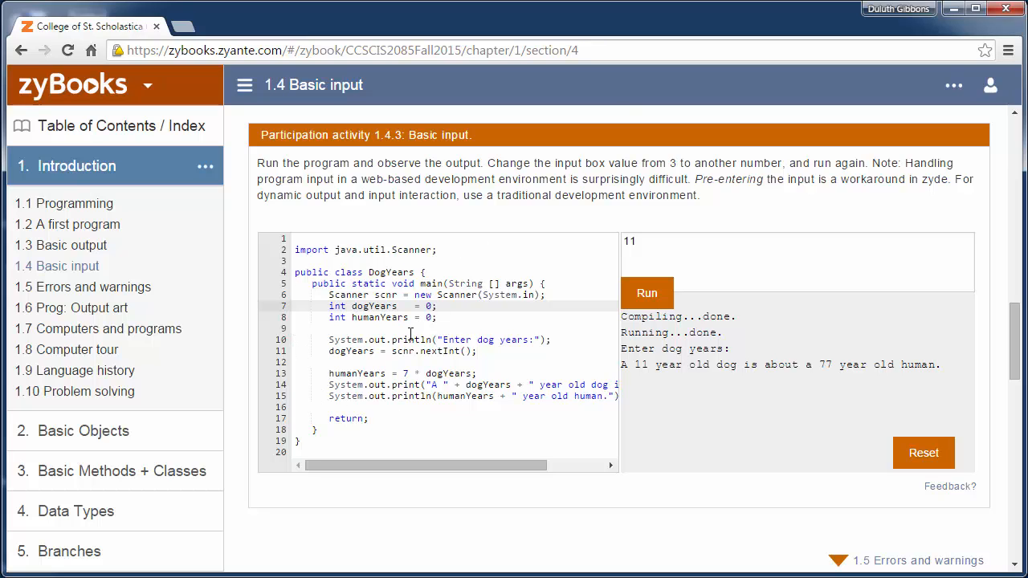
pyautogui.moveTo(453, 399)
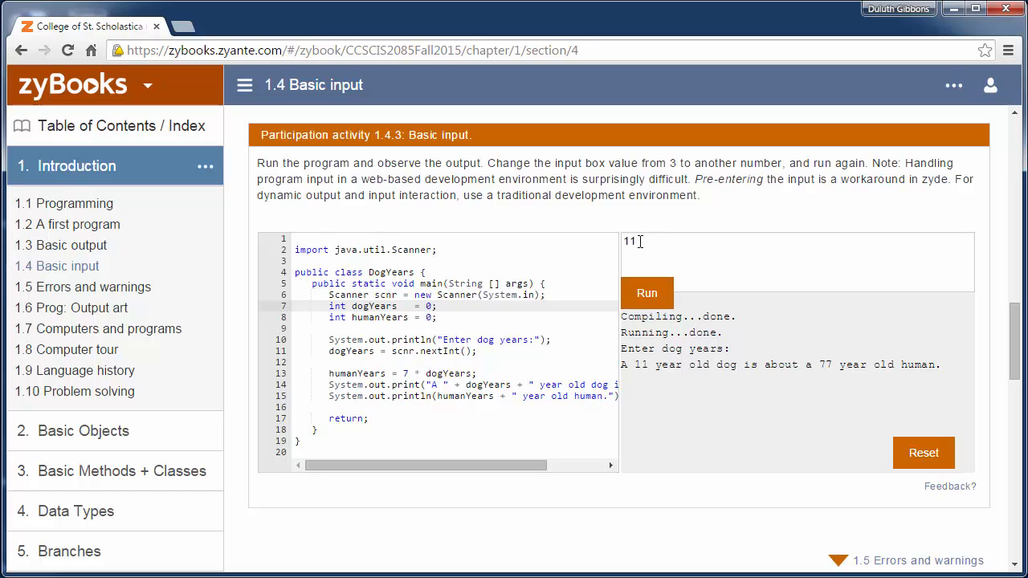
pyautogui.tripleClick(635, 241)
pyautogui.write('3')
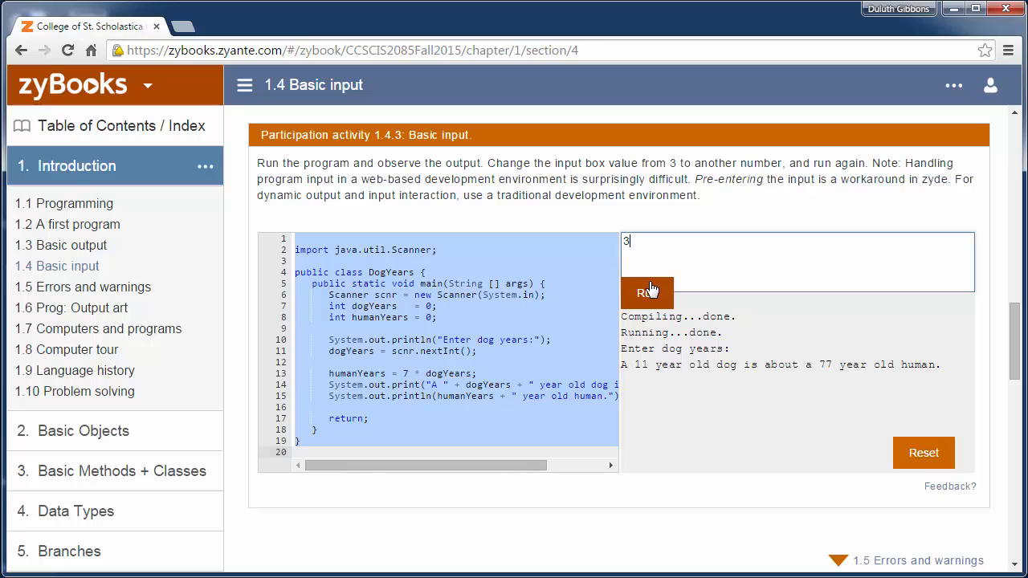
pyautogui.click(646, 292)
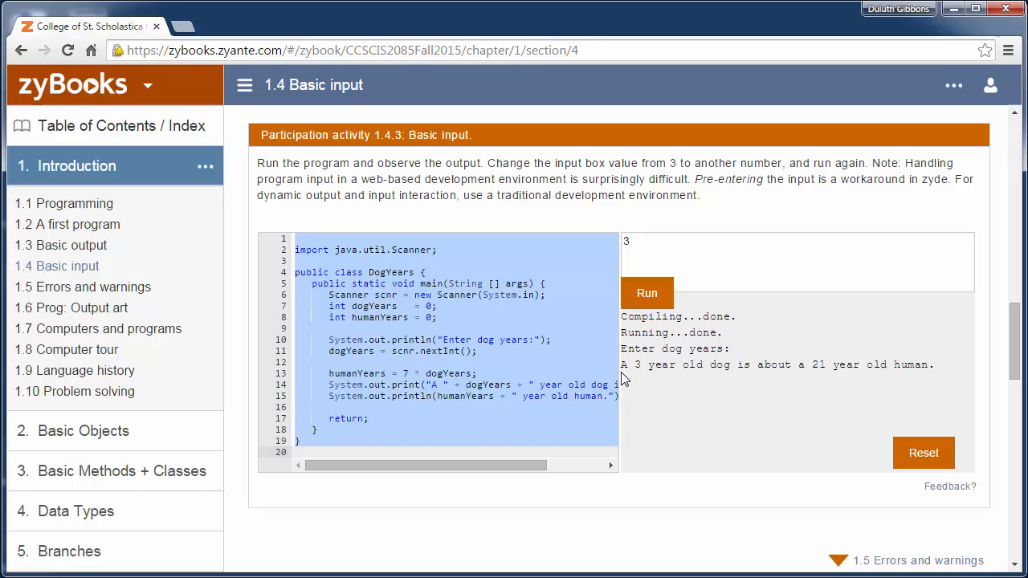
pyautogui.moveTo(626, 244)
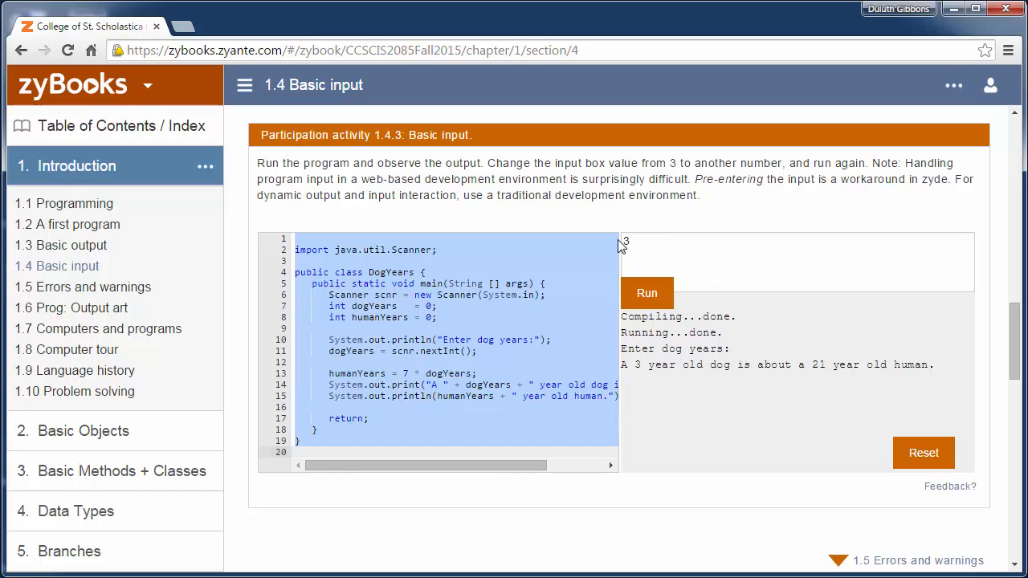
pyautogui.moveTo(626, 379)
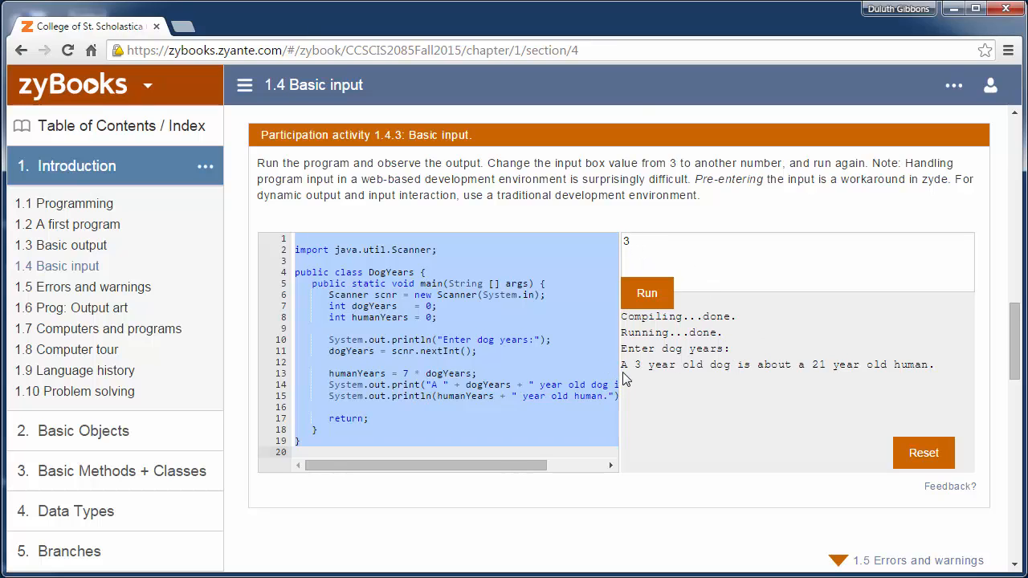
pyautogui.moveTo(829, 370)
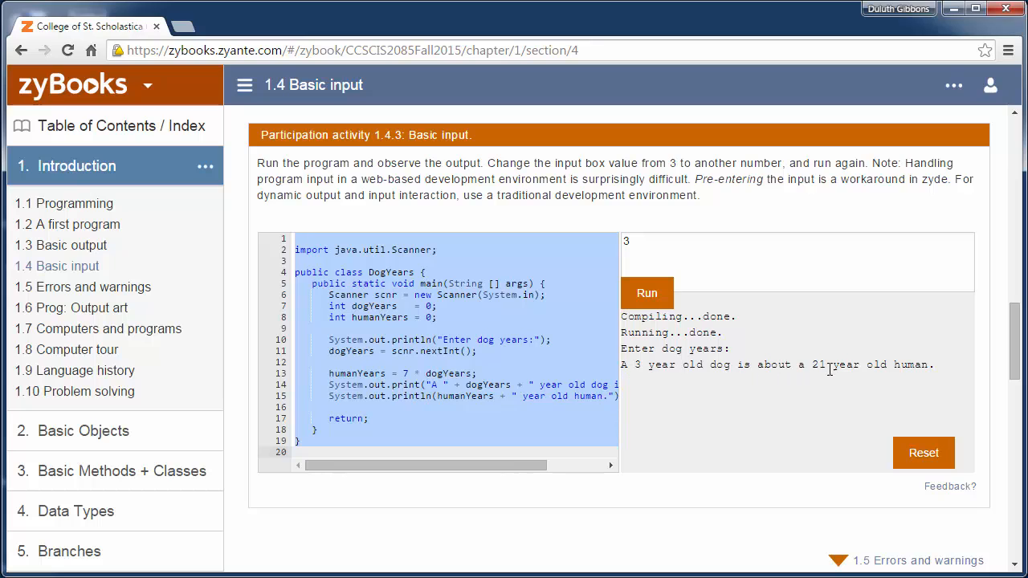
pyautogui.moveTo(919, 390)
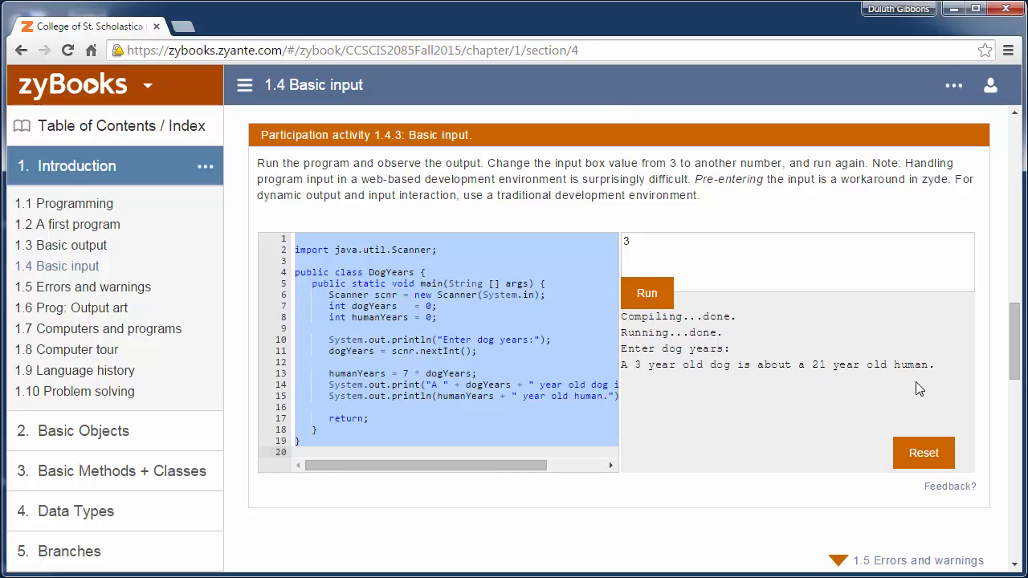
pyautogui.moveTo(366, 212)
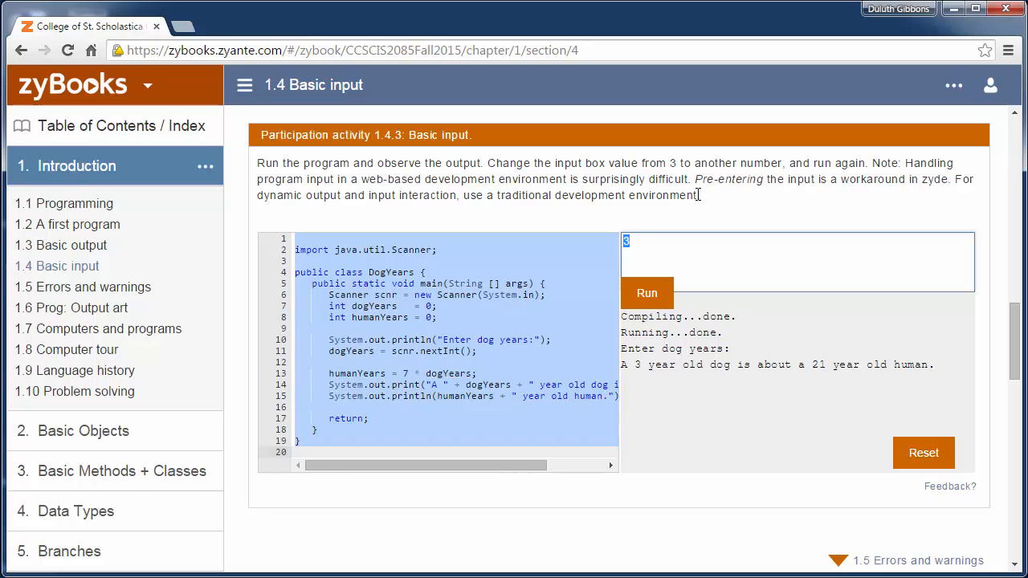
pyautogui.moveTo(585, 196)
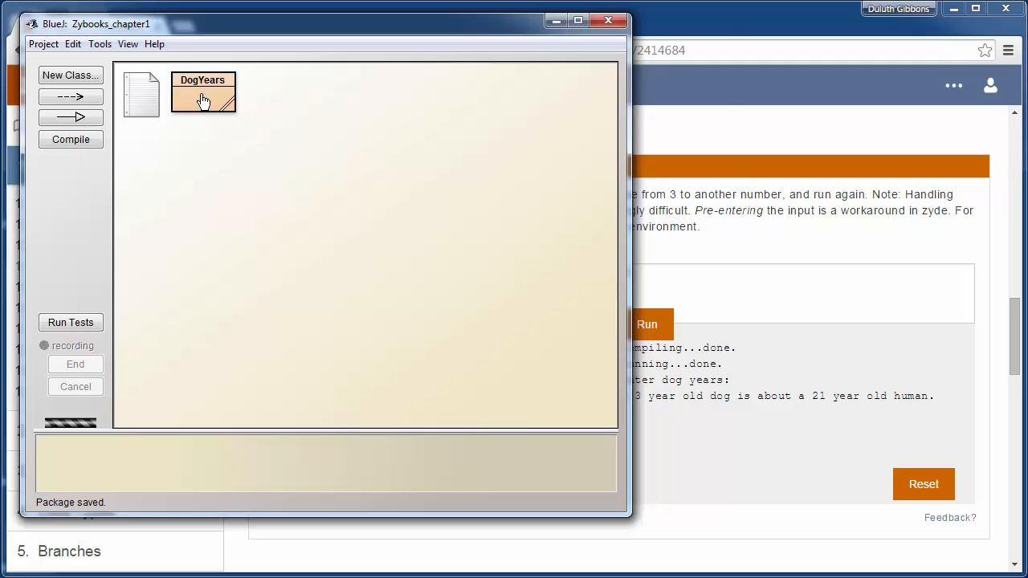
# Open the DogYears class source from the Zybooks_chapter1 project.
pyautogui.doubleClick(202, 92)
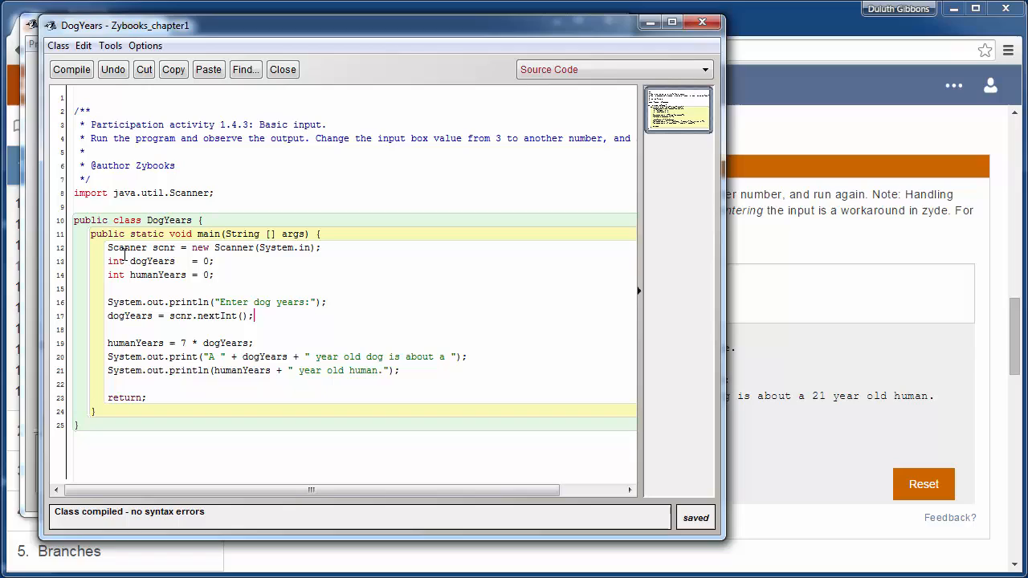
pyautogui.moveTo(138, 275)
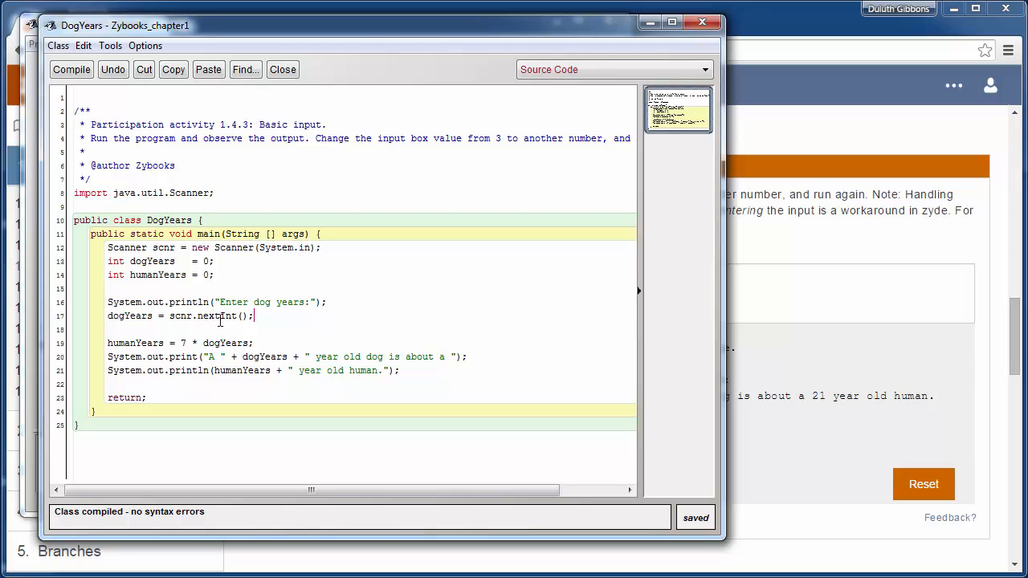
# Highlight the nextInt call and the dogYears variable in the DogYears source.
pyautogui.doubleClick(129, 315)
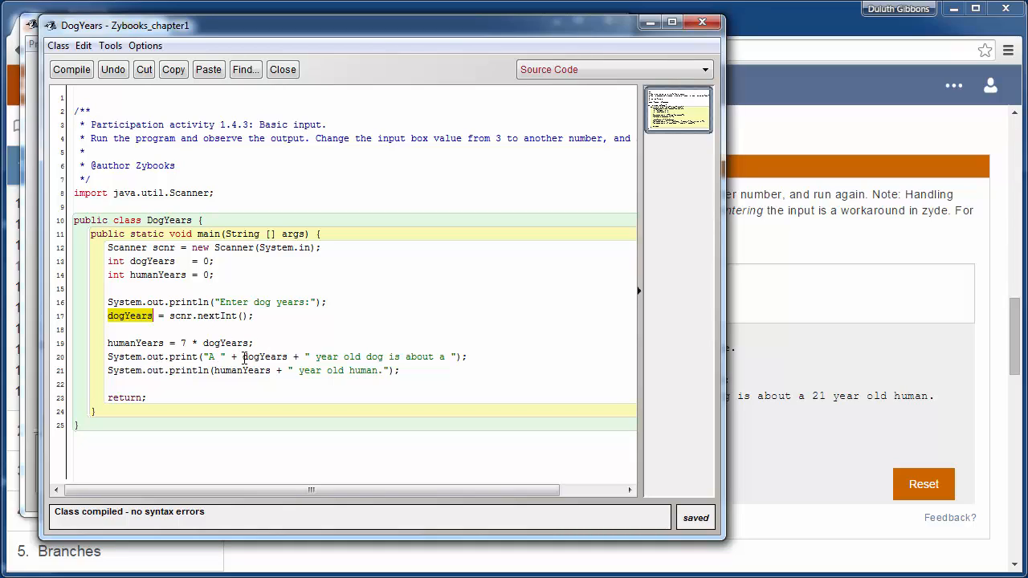
pyautogui.doubleClick(263, 357)
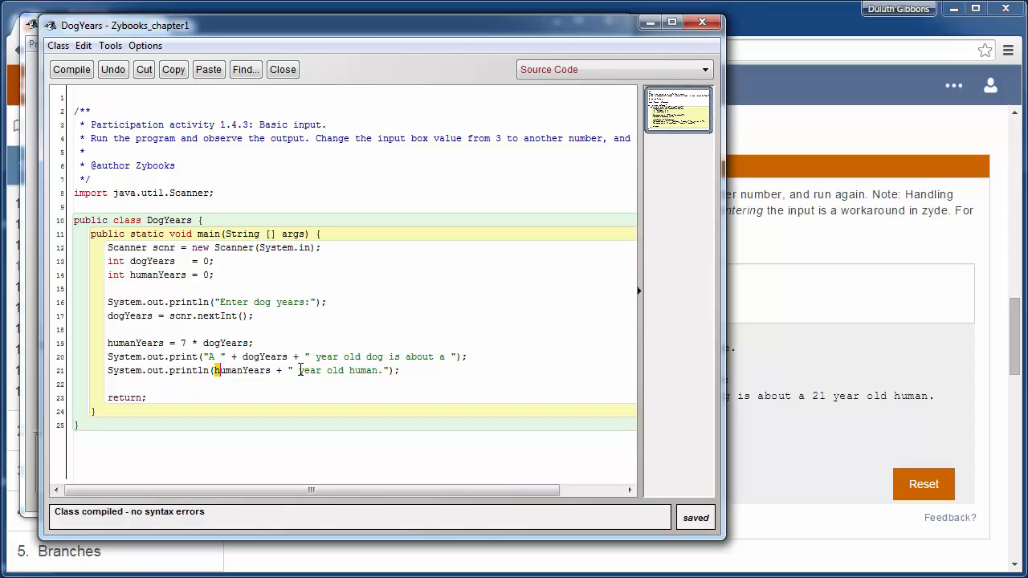
pyautogui.moveTo(161, 302)
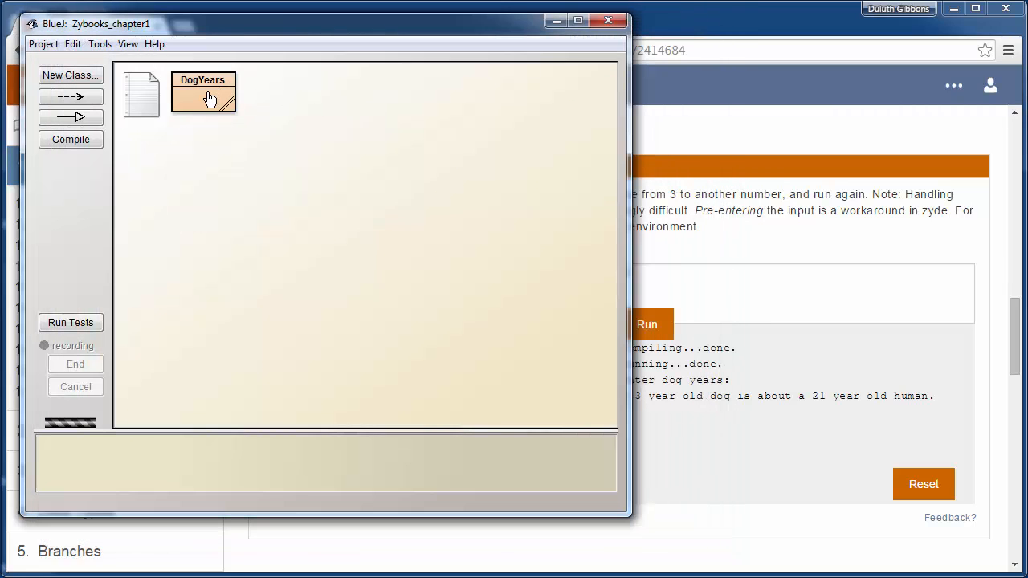
# Show BlueJ's terminal window and clear the earlier DogYears run output.
pyautogui.rightClick(202, 95)
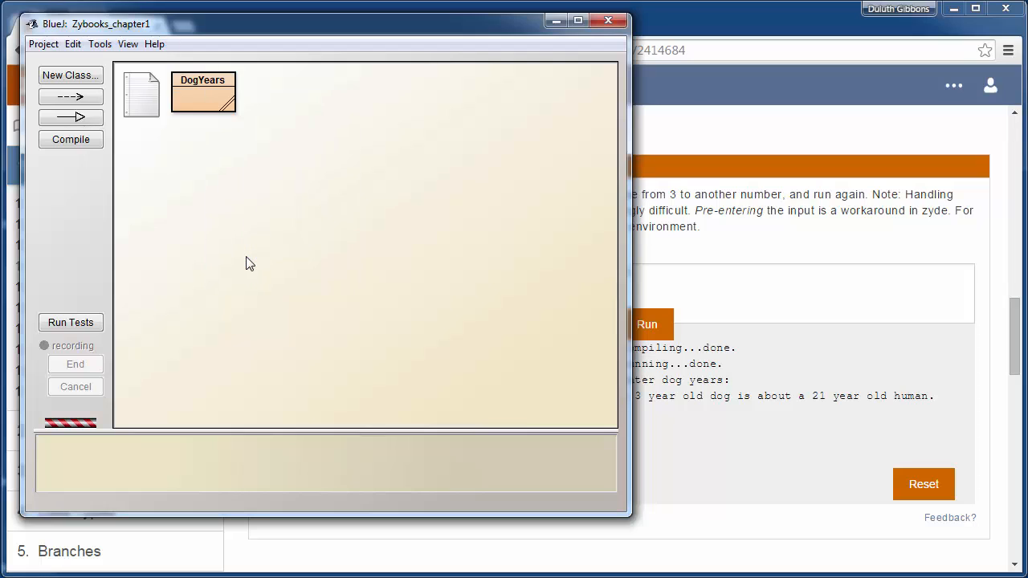
pyautogui.moveTo(865, 122)
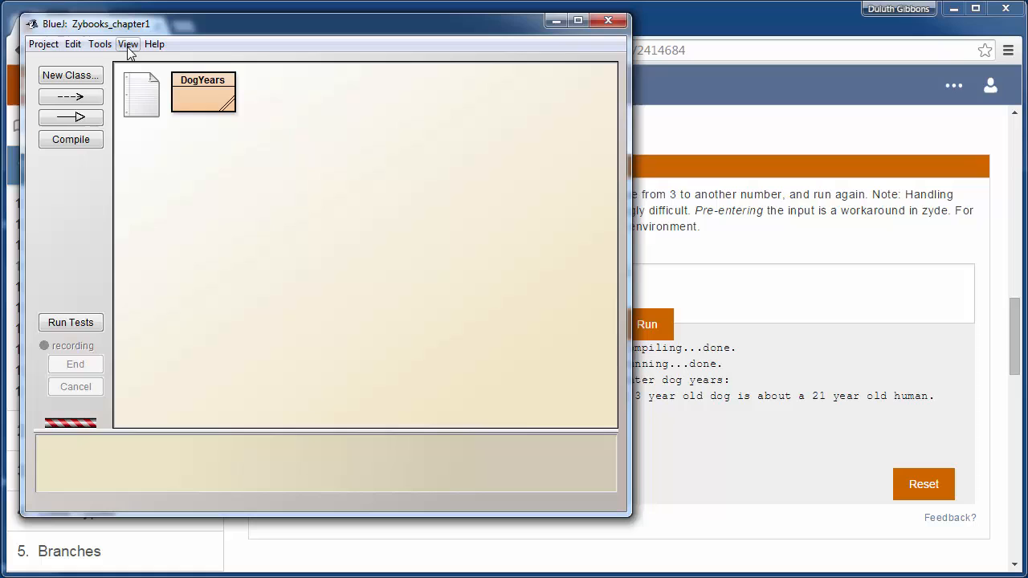
pyautogui.click(129, 45)
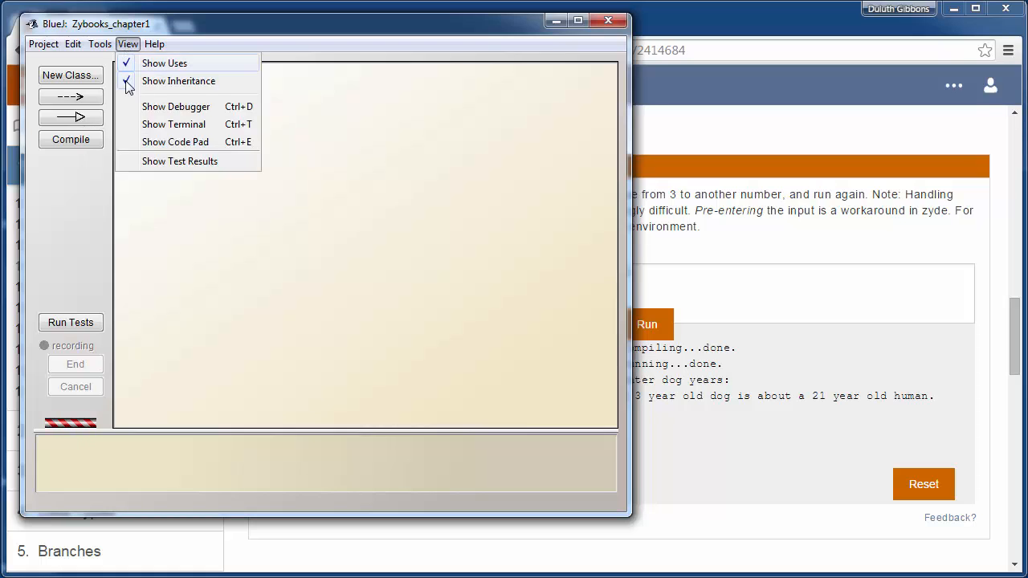
pyautogui.click(174, 124)
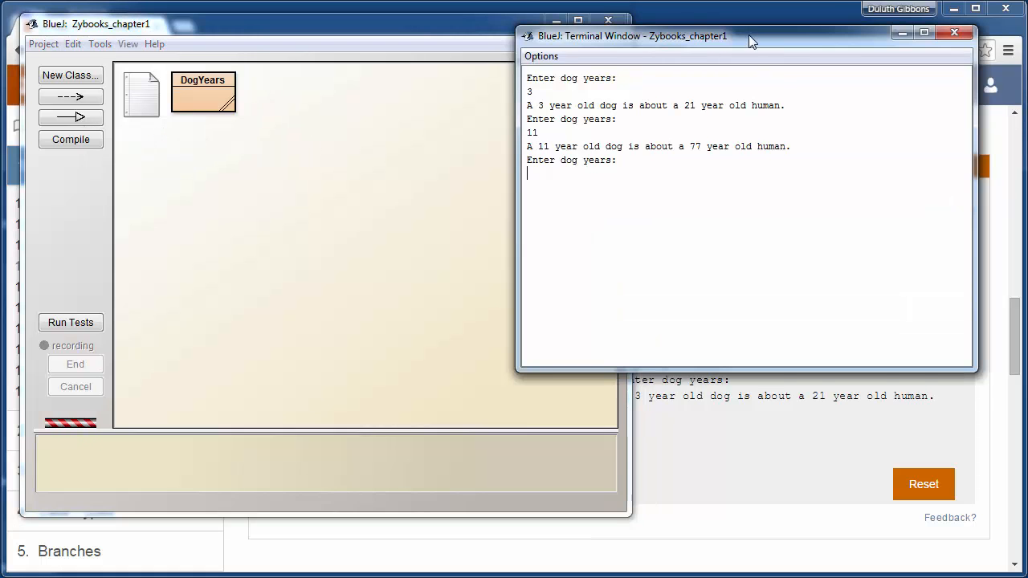
pyautogui.click(547, 81)
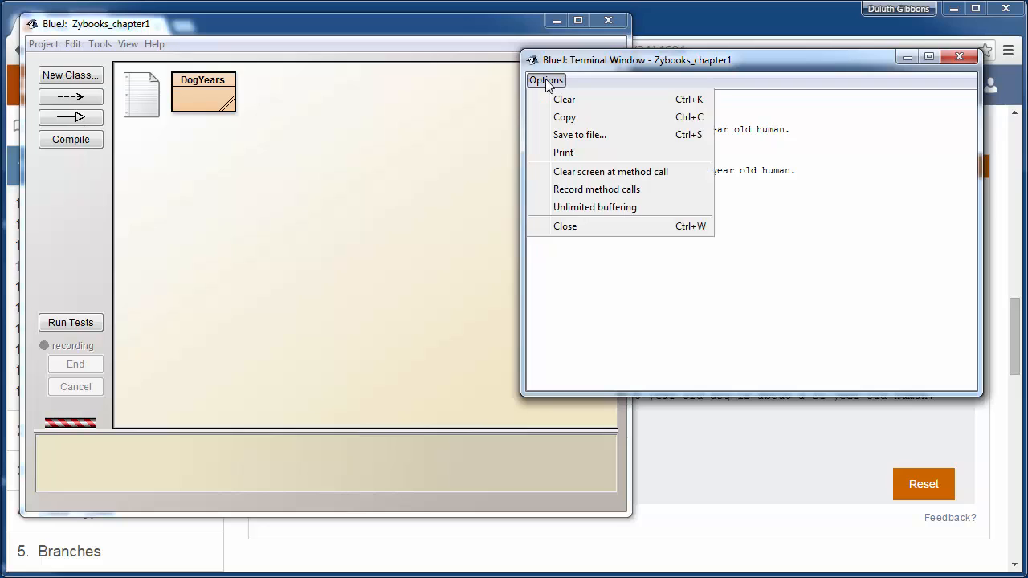
pyautogui.click(564, 99)
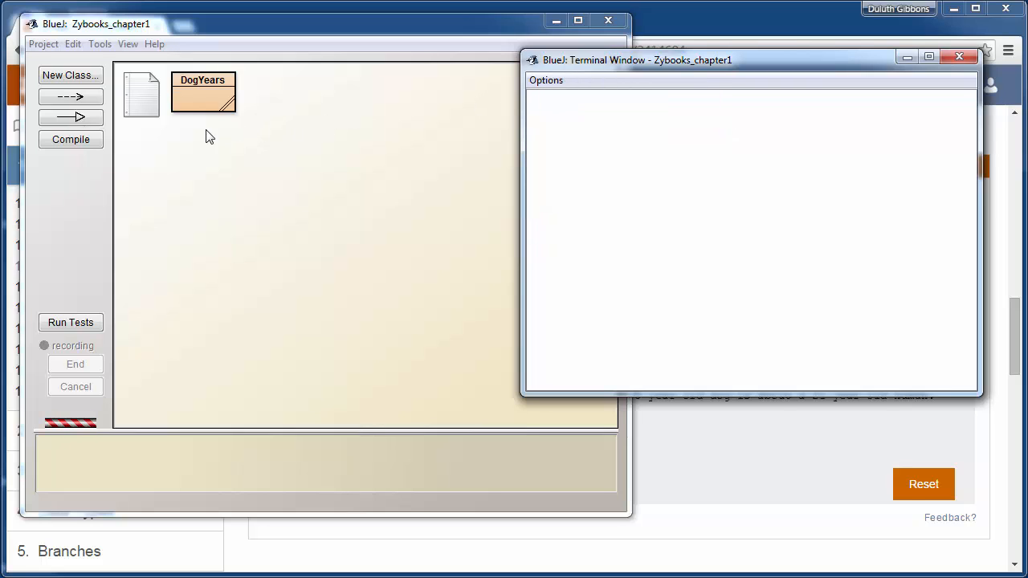
# Clear the leftover typed 3 from the terminal so it is empty.
pyautogui.write('3')
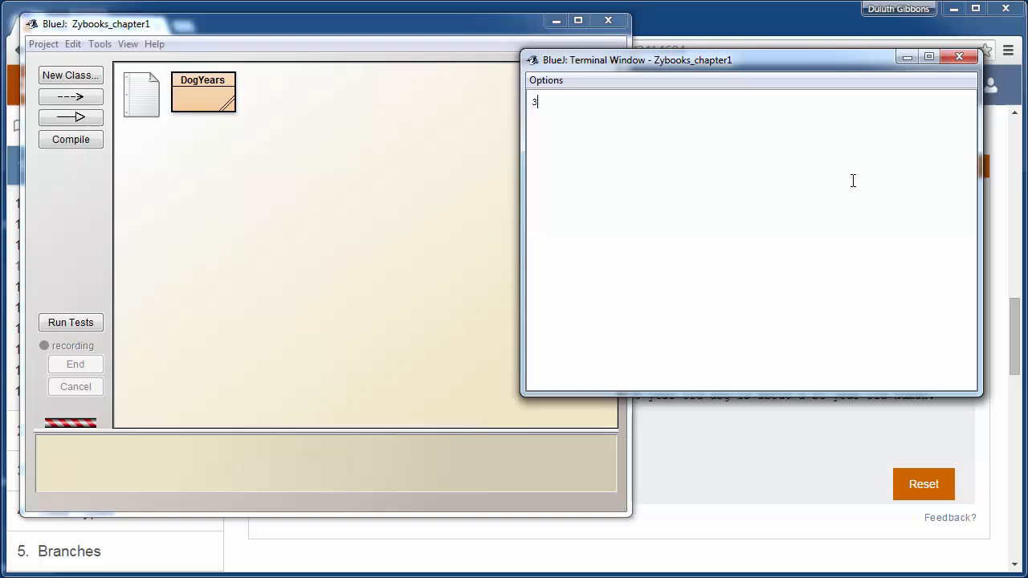
pyautogui.click(547, 80)
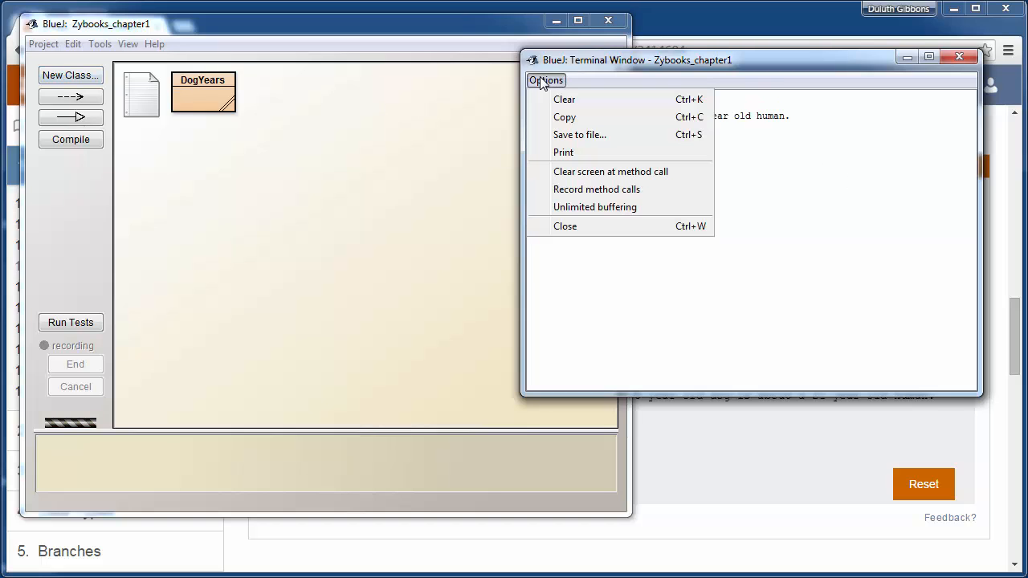
pyautogui.click(564, 99)
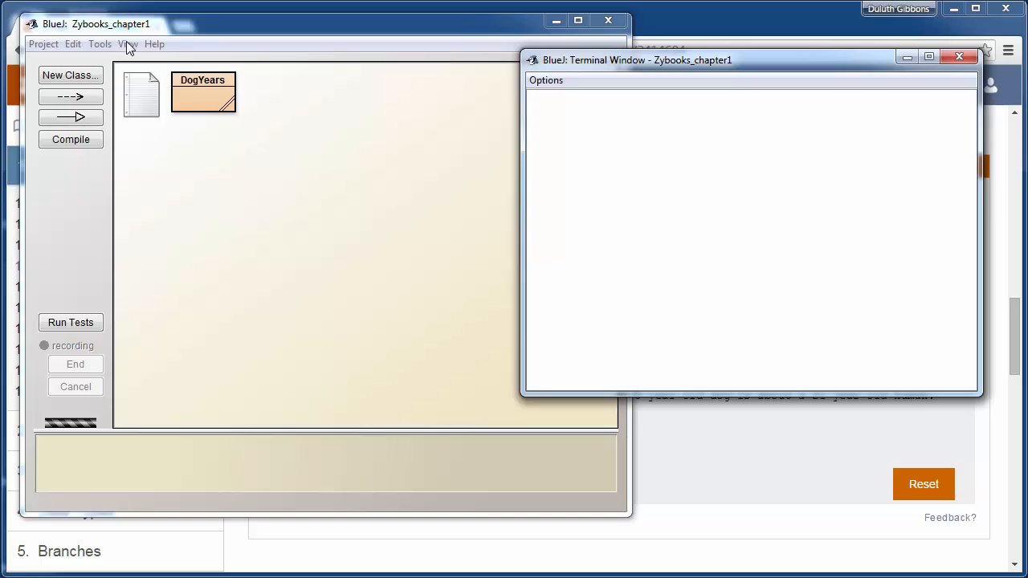
pyautogui.moveTo(662, 102)
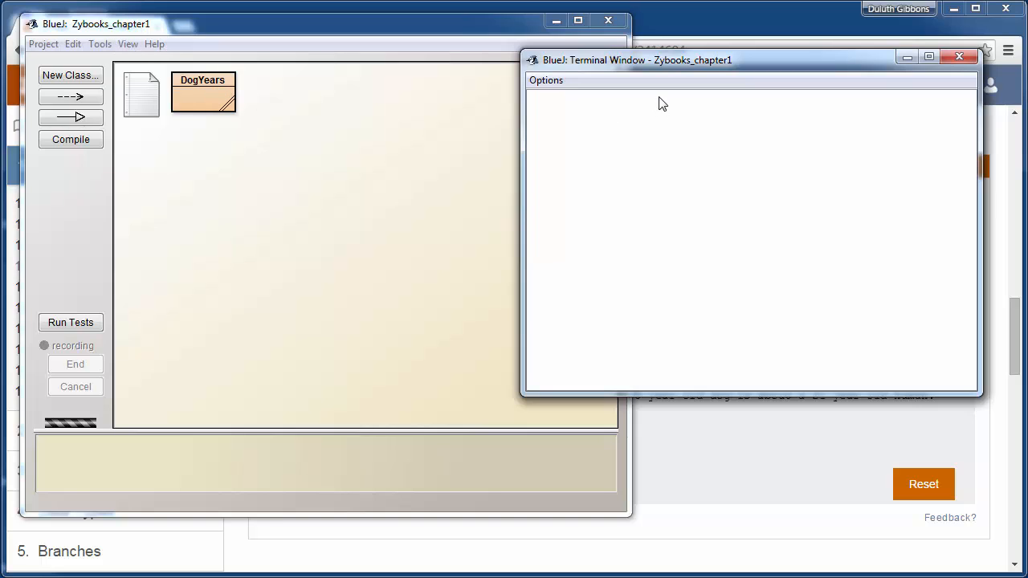
# Run the DogYears main method with input 3, printing a 21 year old human.
pyautogui.rightClick(202, 92)
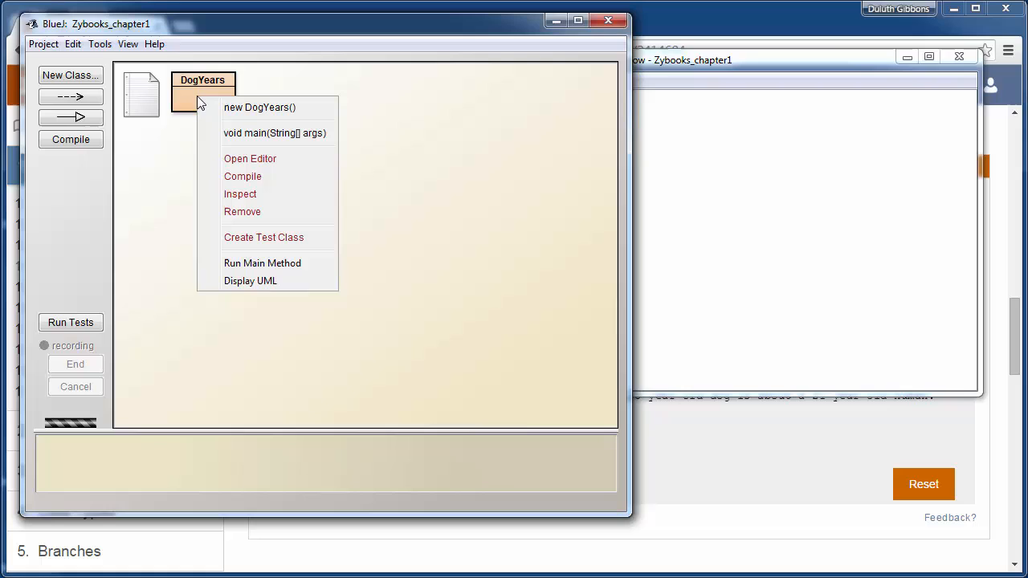
pyautogui.moveTo(262, 263)
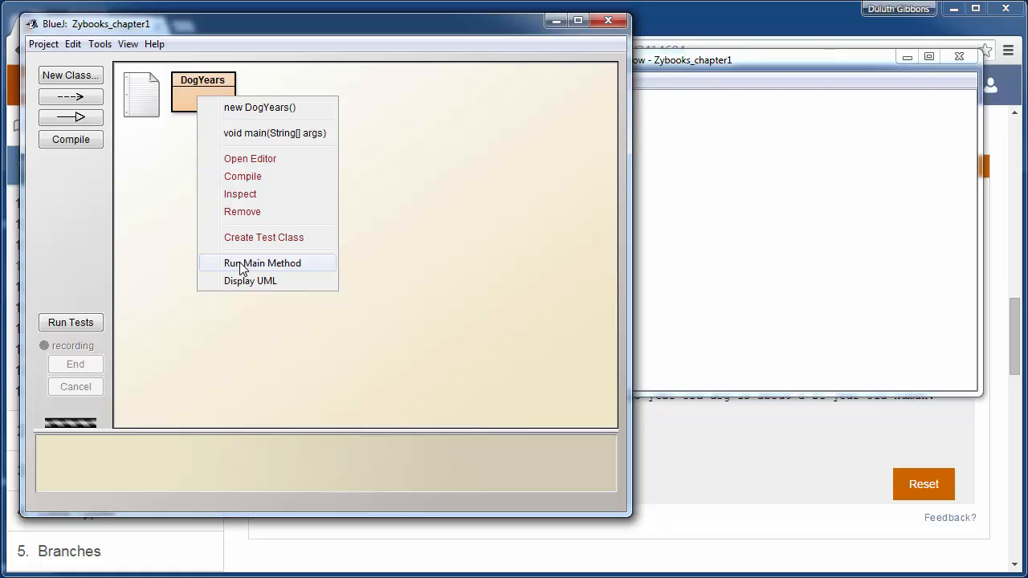
pyautogui.click(262, 264)
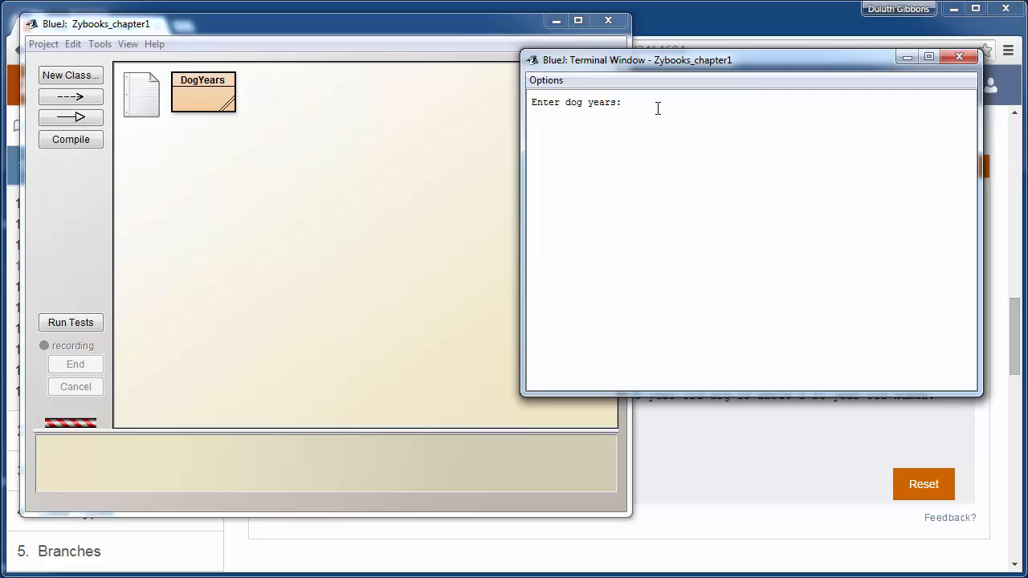
pyautogui.write('3')
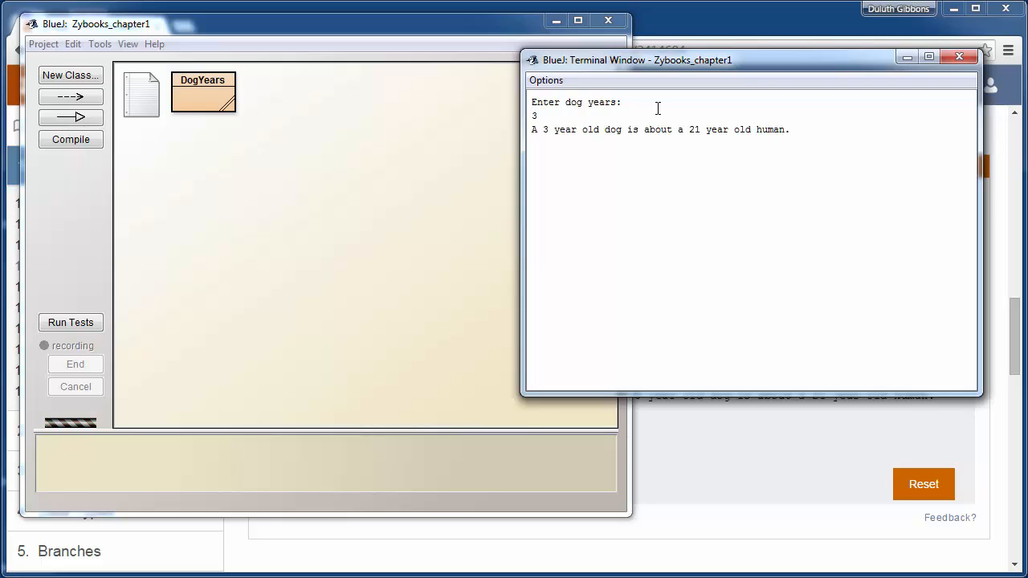
pyautogui.moveTo(650, 148)
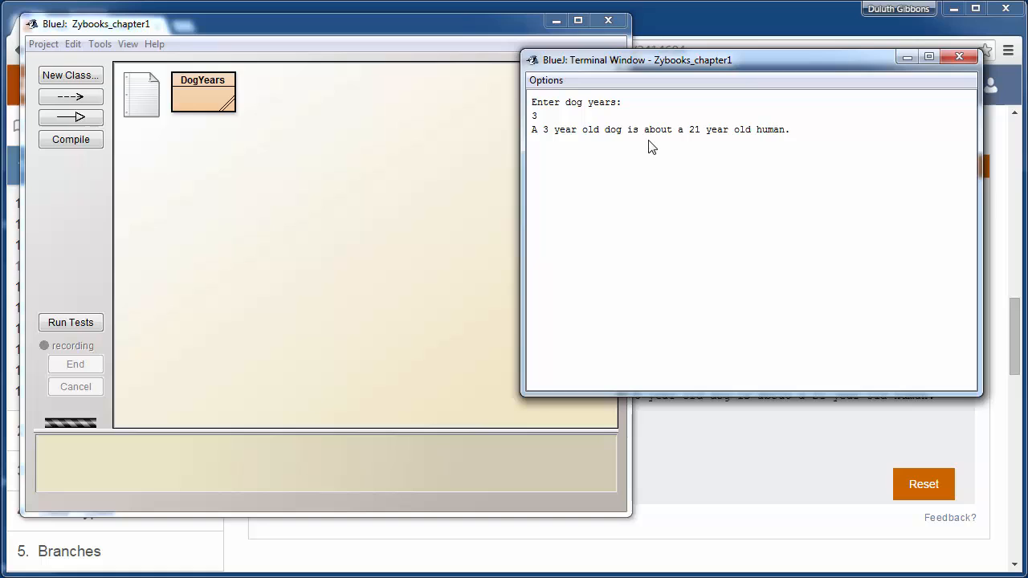
pyautogui.moveTo(649, 103)
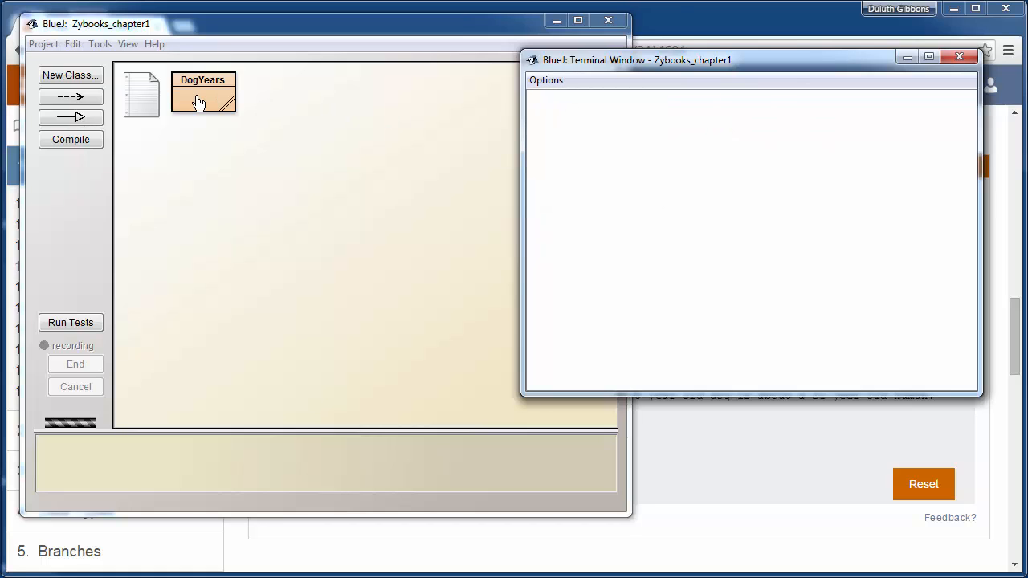
# Start a fresh DogYears run that awaits the dog years input.
pyautogui.rightClick(203, 92)
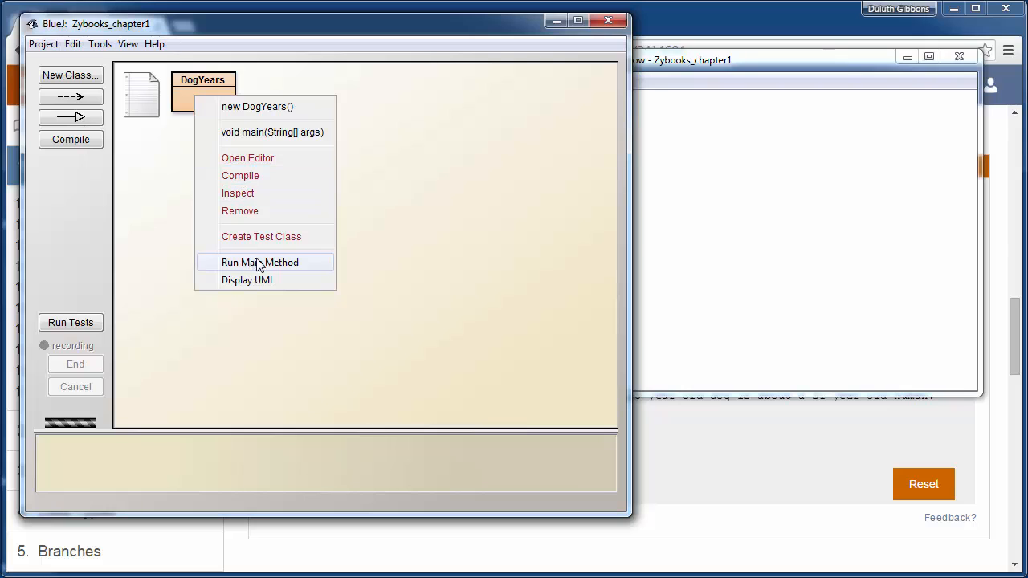
pyautogui.click(261, 262)
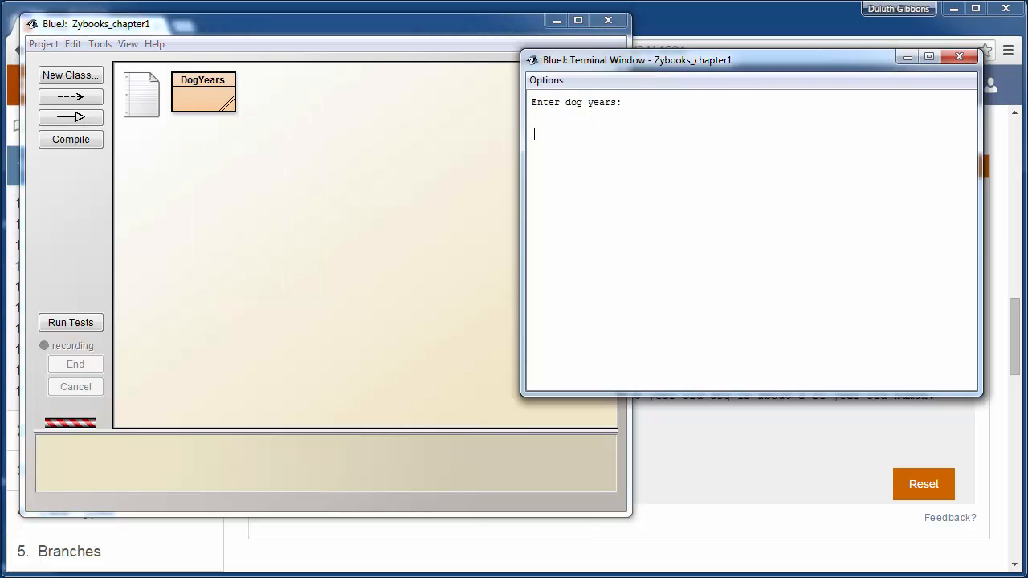
pyautogui.moveTo(716, 134)
pyautogui.write('11')
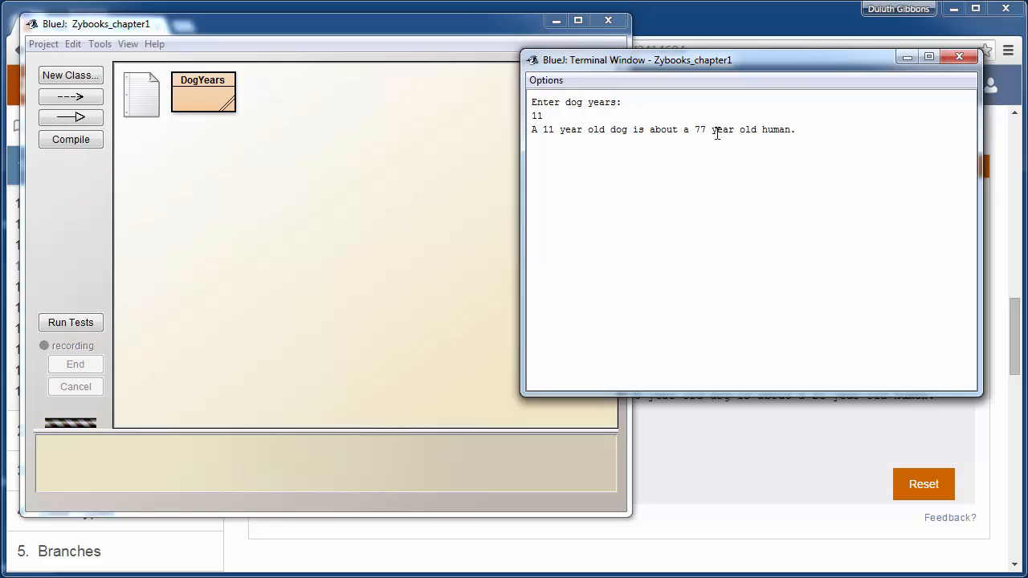
pyautogui.moveTo(720, 154)
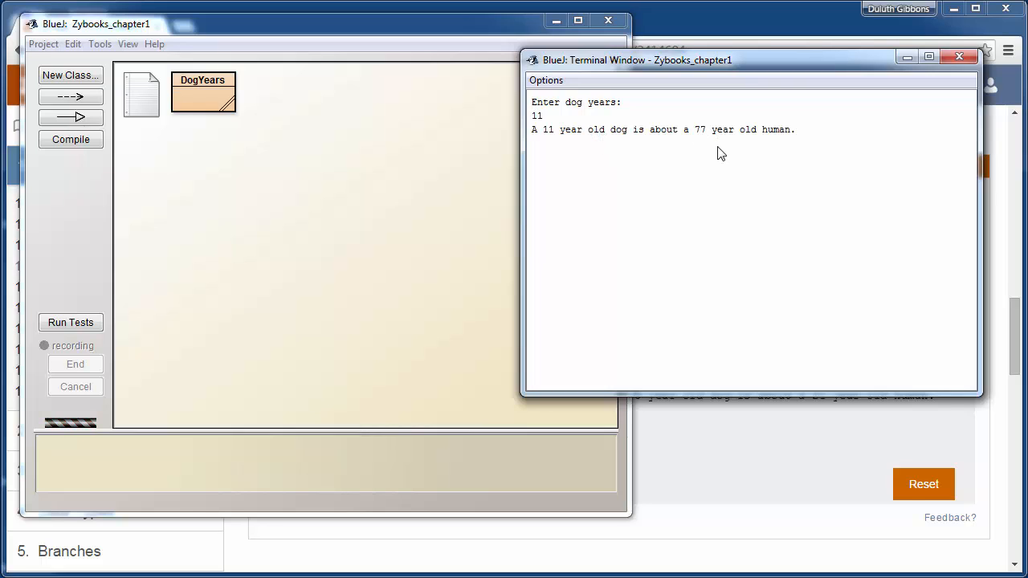
pyautogui.moveTo(783, 148)
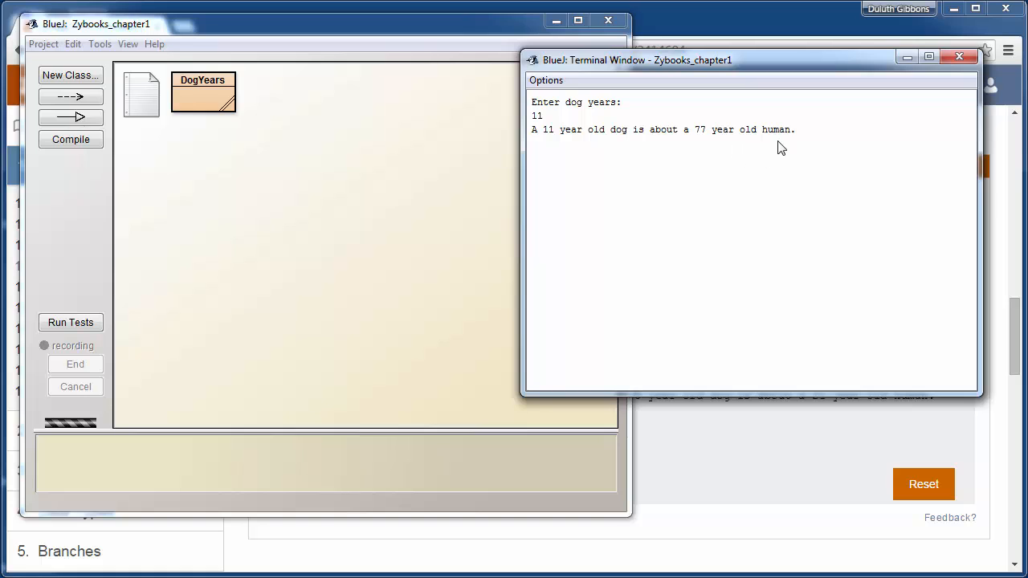
pyautogui.moveTo(252, 137)
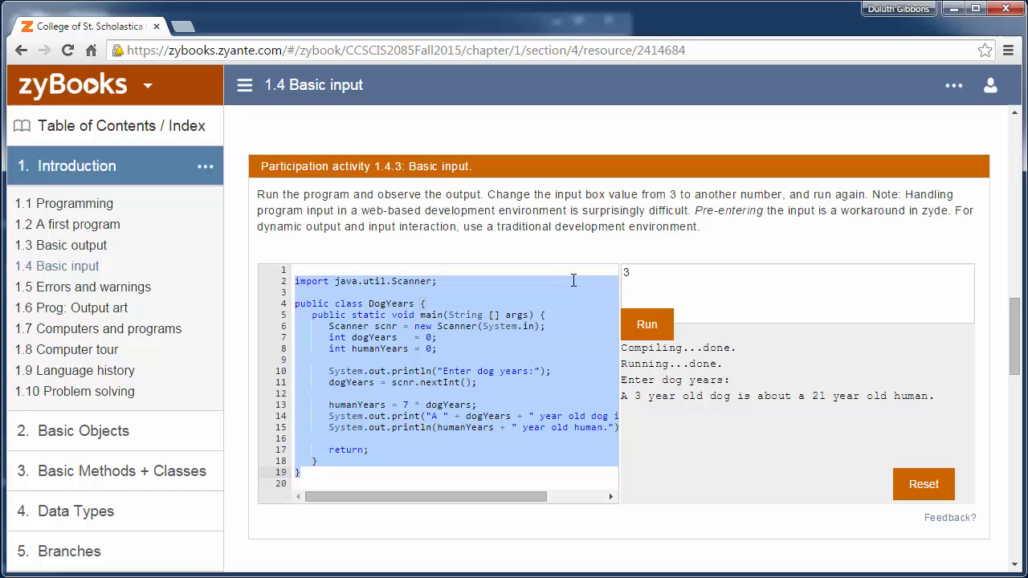
pyautogui.moveTo(341, 212)
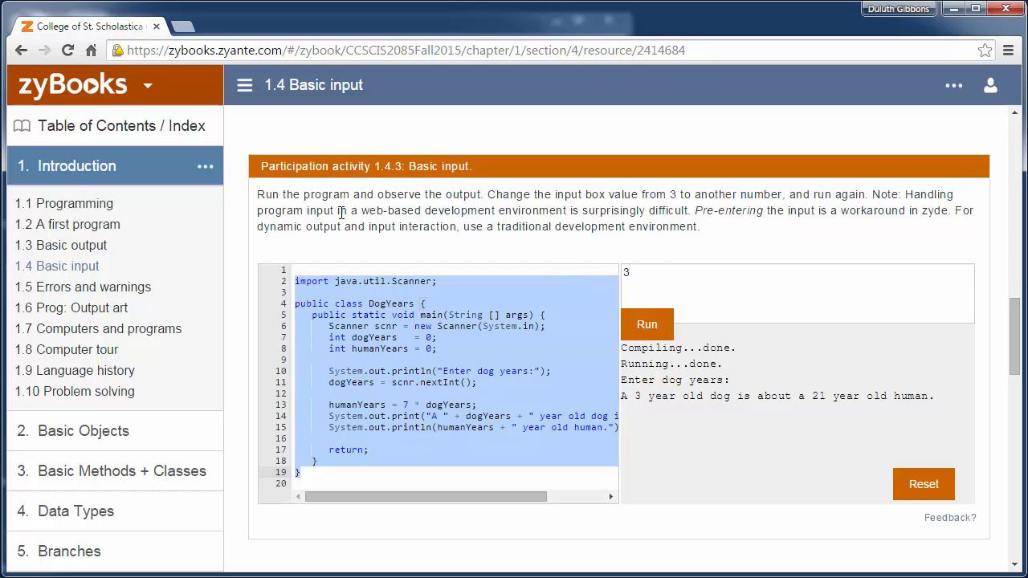
pyautogui.moveTo(440, 229)
pyautogui.write('11')
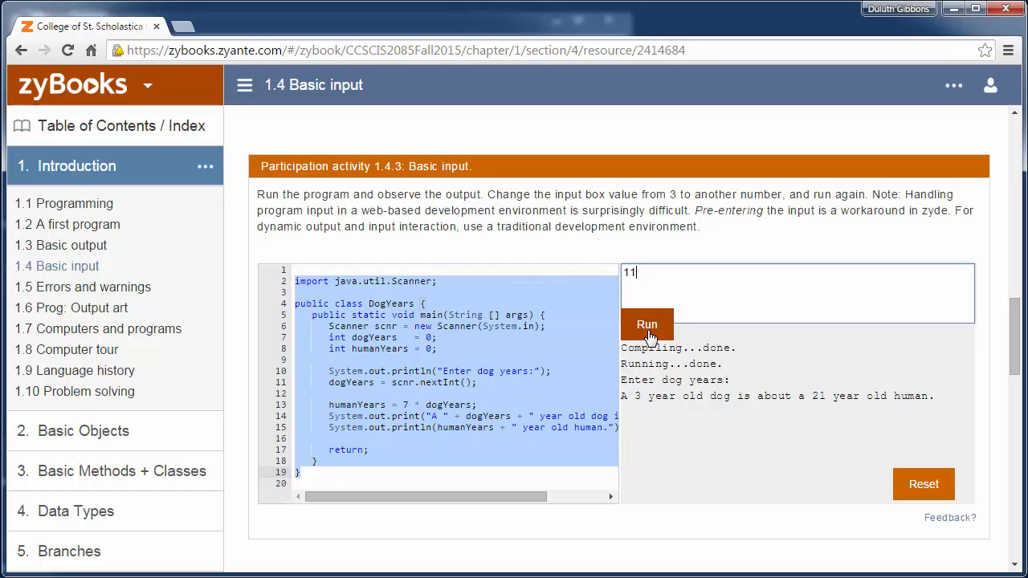
# Run the zyBooks DogYears activity with input 11, reporting a 77 year old human.
pyautogui.click(646, 325)
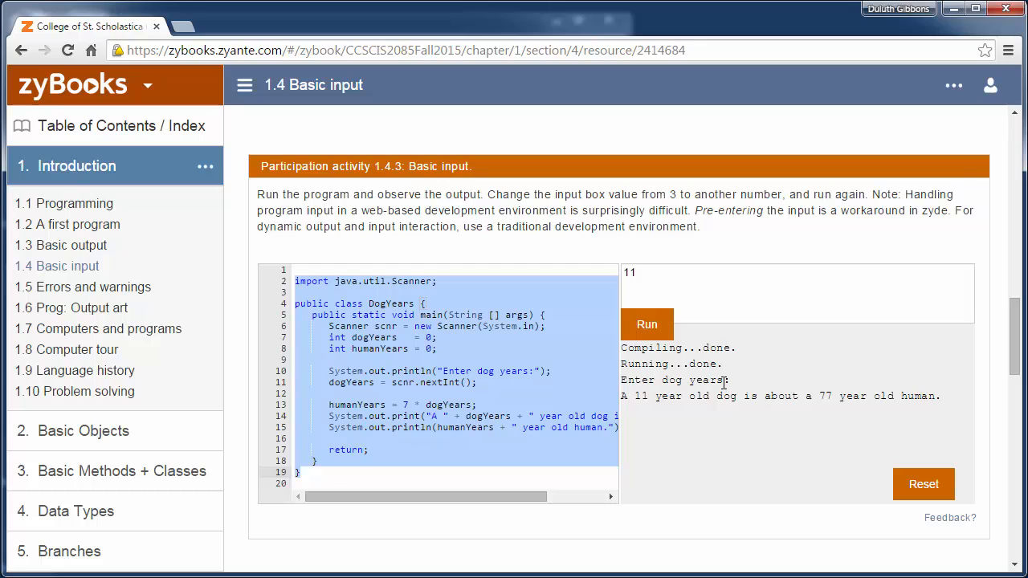
pyautogui.moveTo(668, 384)
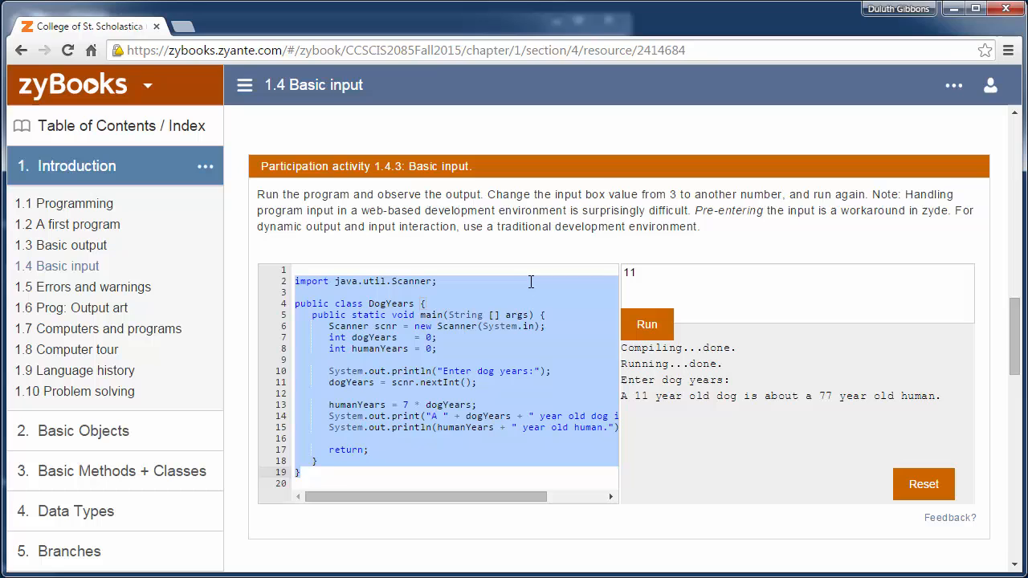
# Scroll to challenge activity 1.4.1 and review its InputExample starter code.
pyautogui.scroll(-3)
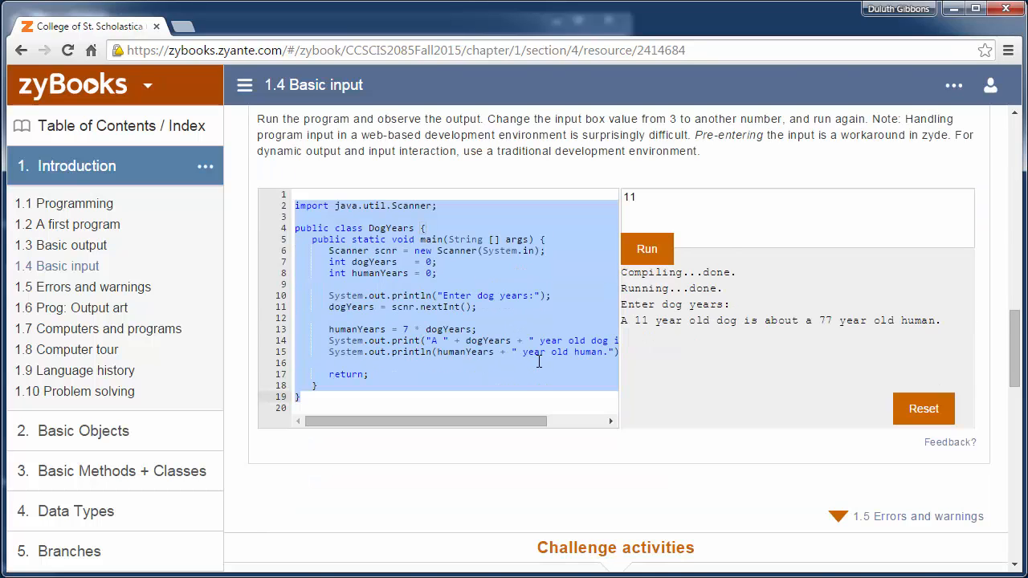
pyautogui.scroll(-3)
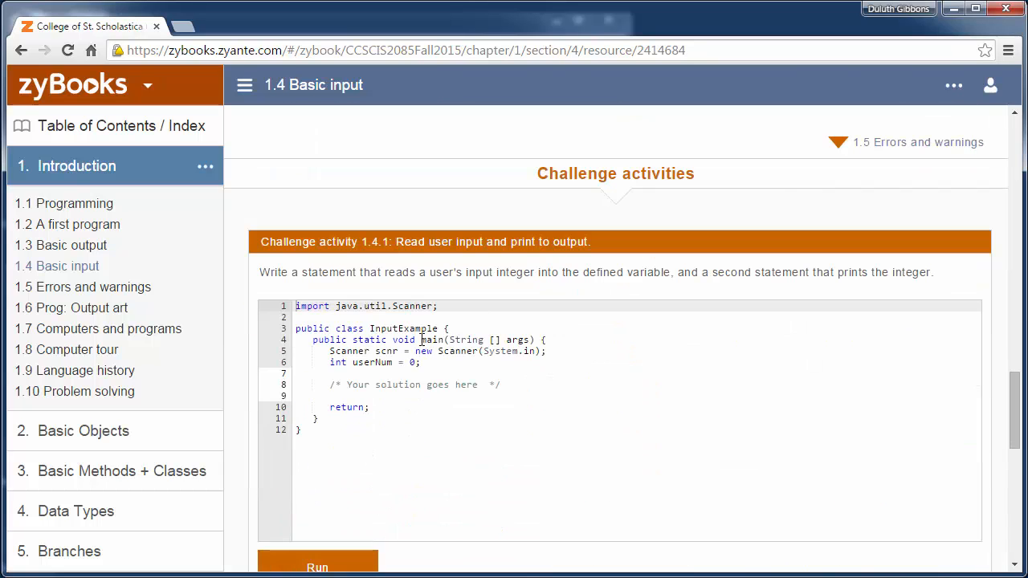
pyautogui.scroll(-3)
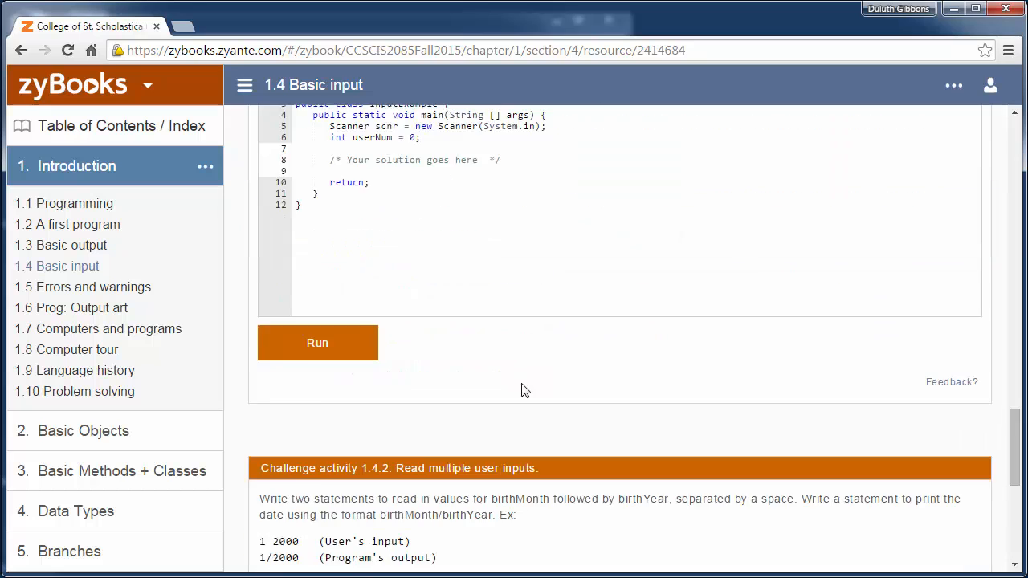
pyautogui.scroll(3)
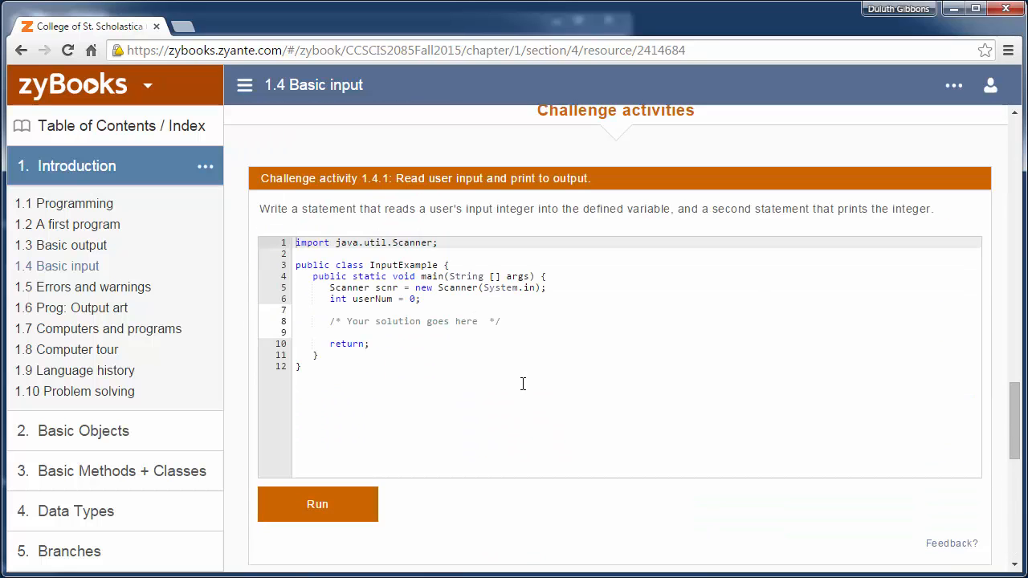
pyautogui.moveTo(395, 254)
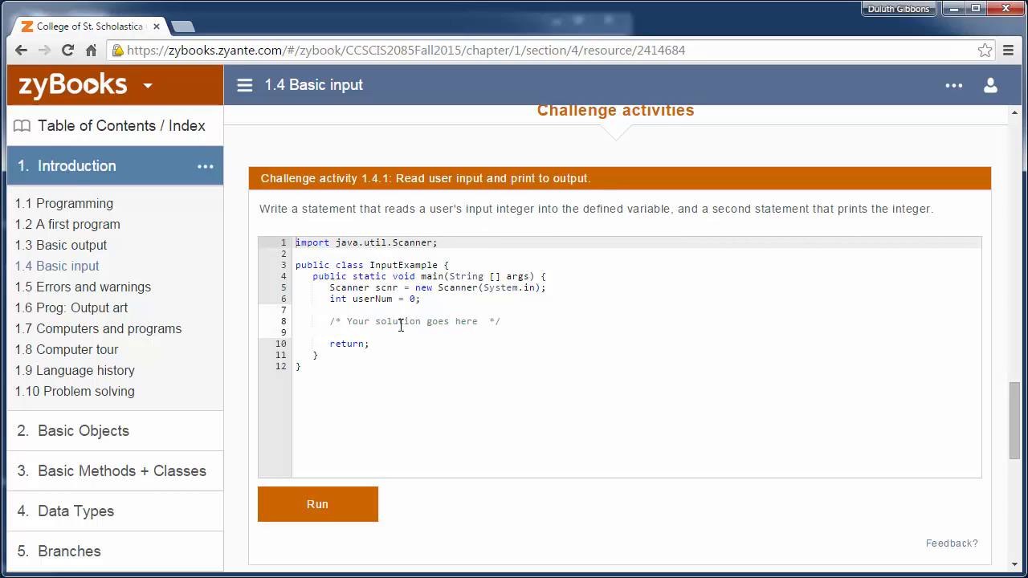
pyautogui.moveTo(469, 212)
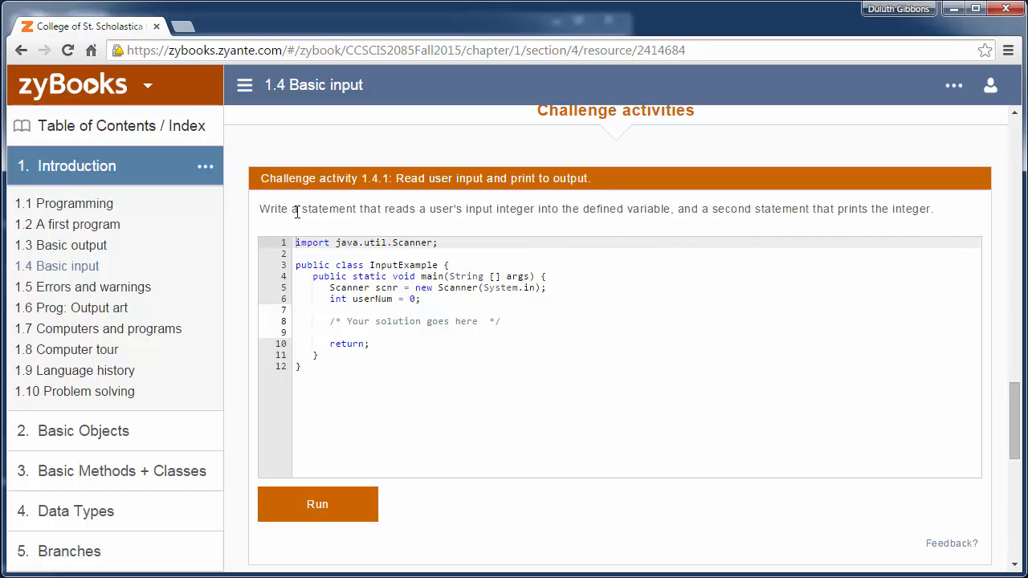
pyautogui.moveTo(563, 209)
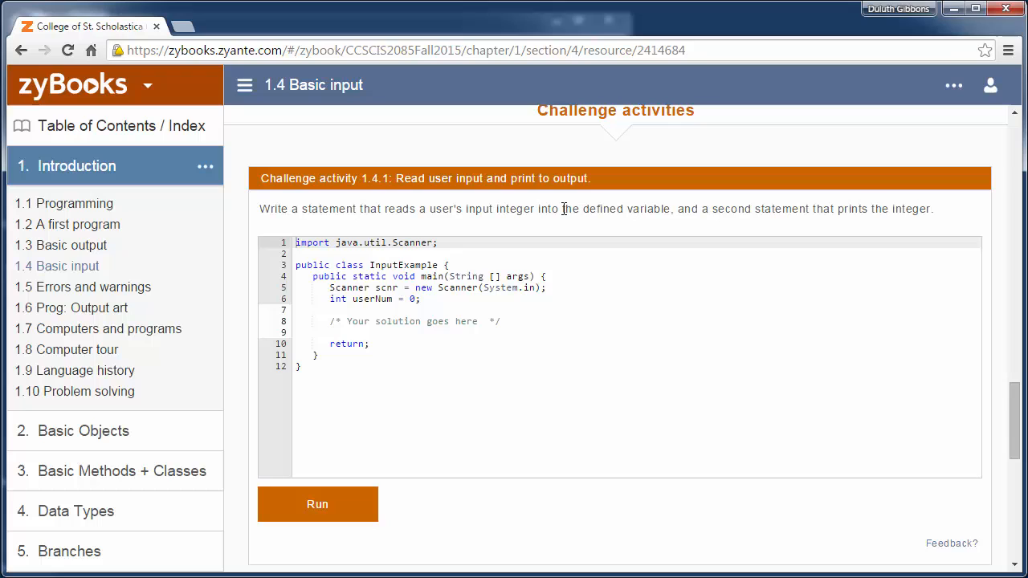
pyautogui.moveTo(752, 223)
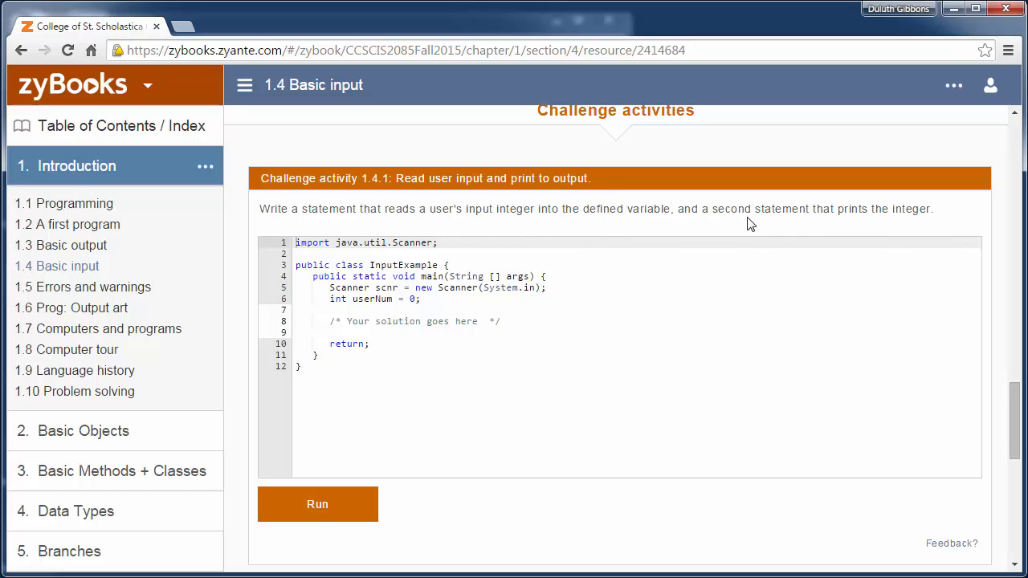
pyautogui.moveTo(919, 209)
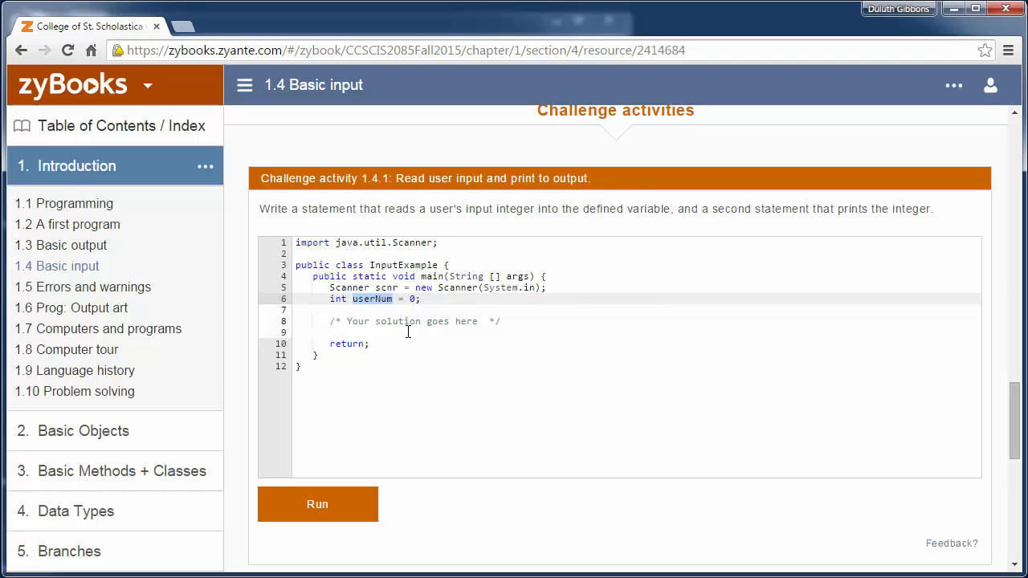
# Scroll to challenge activity 1.4.2 and highlight the birthYear variable in its starter code.
pyautogui.scroll(-3)
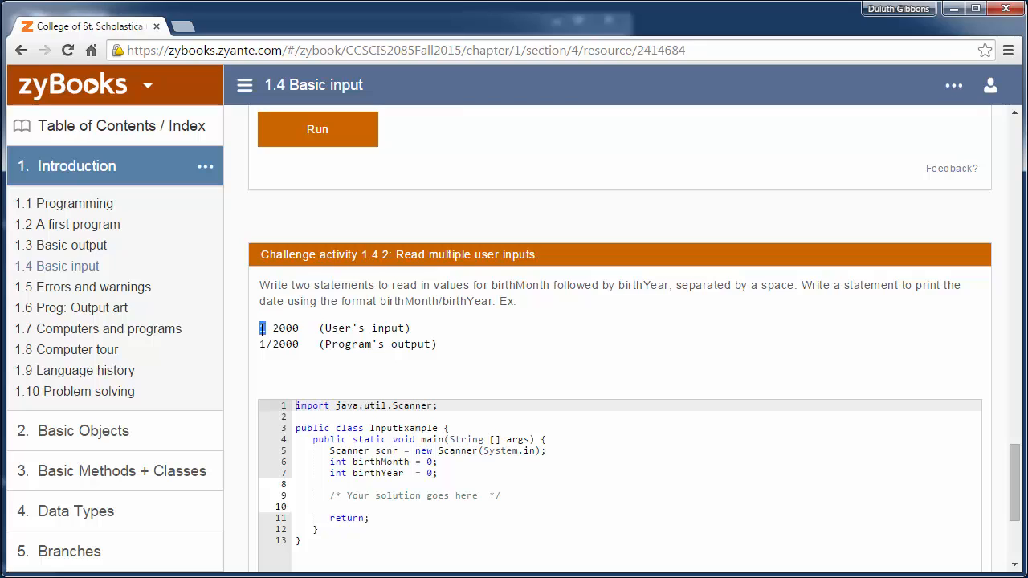
pyautogui.doubleClick(283, 328)
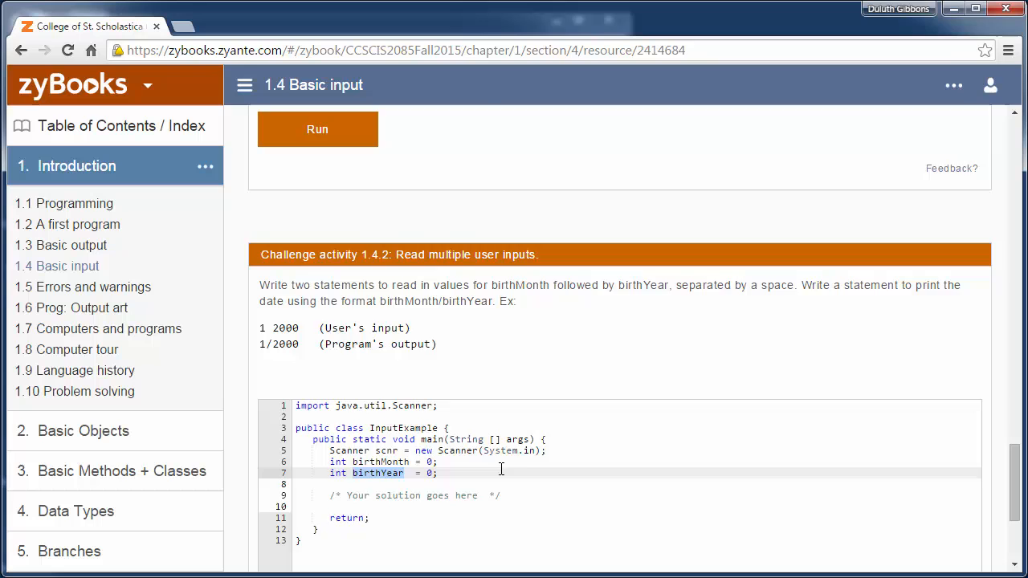
# Scroll back up to Figure 1.4.2's Salary input program.
pyautogui.scroll(3)
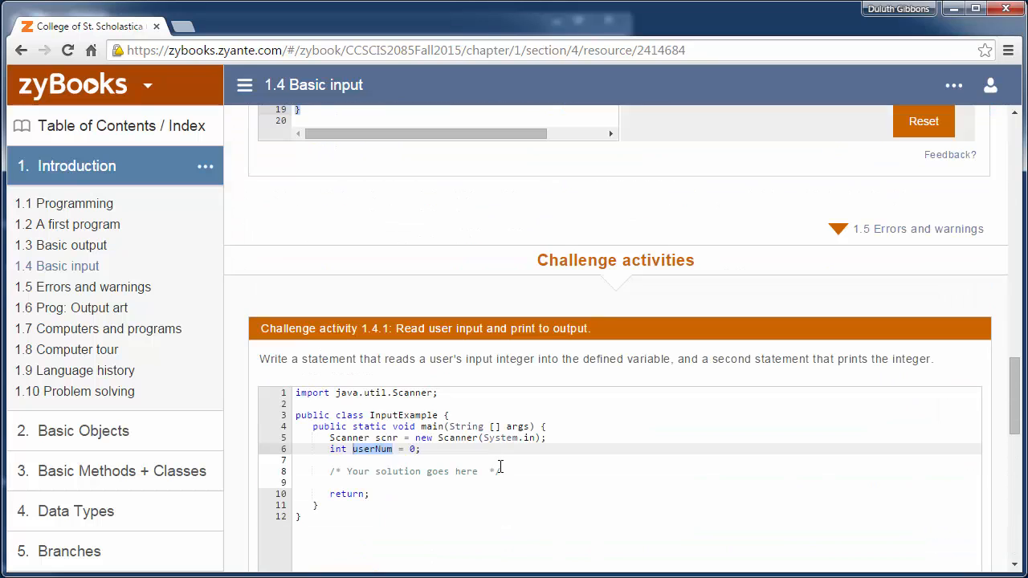
pyautogui.scroll(-3)
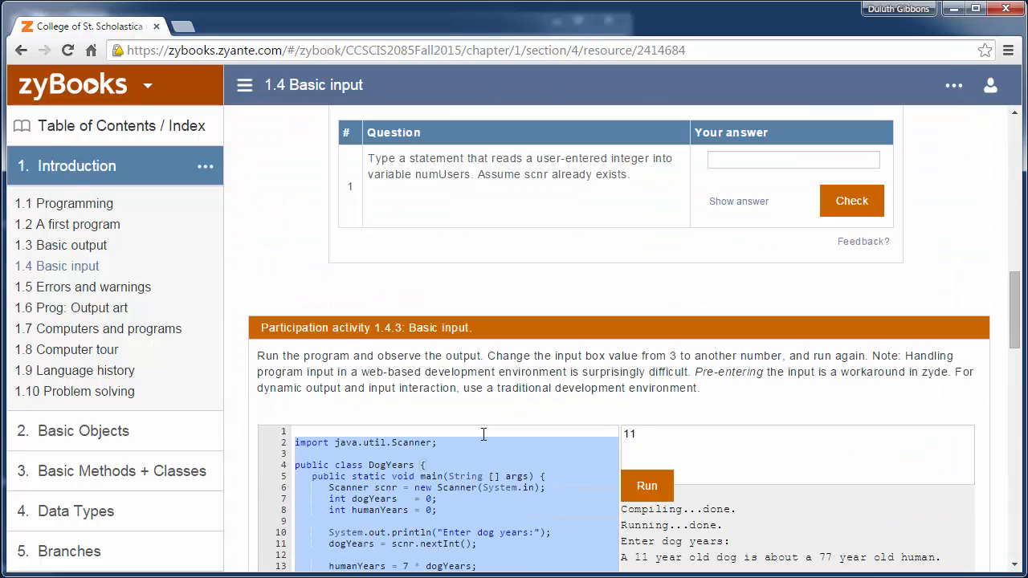
pyautogui.scroll(3)
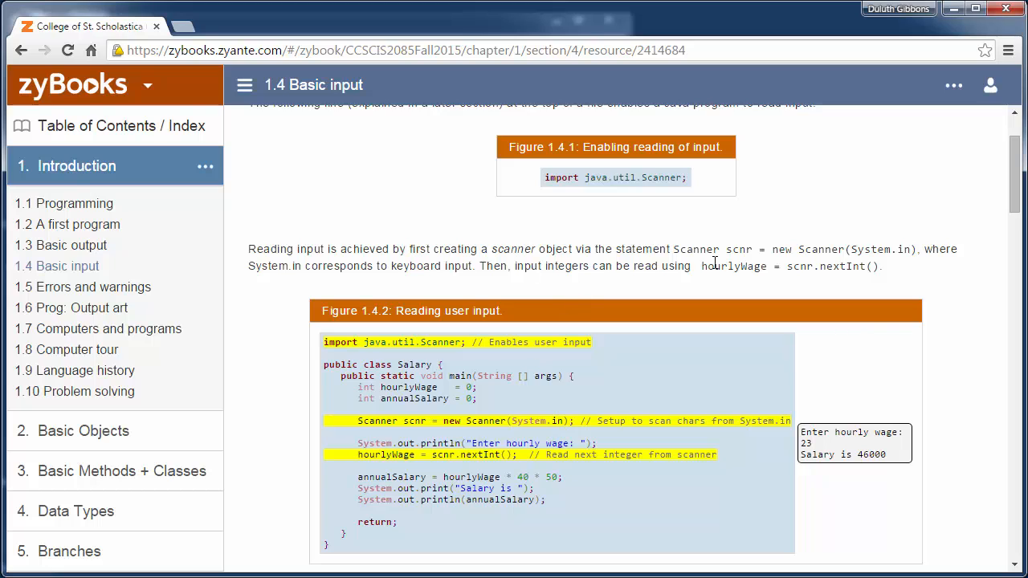